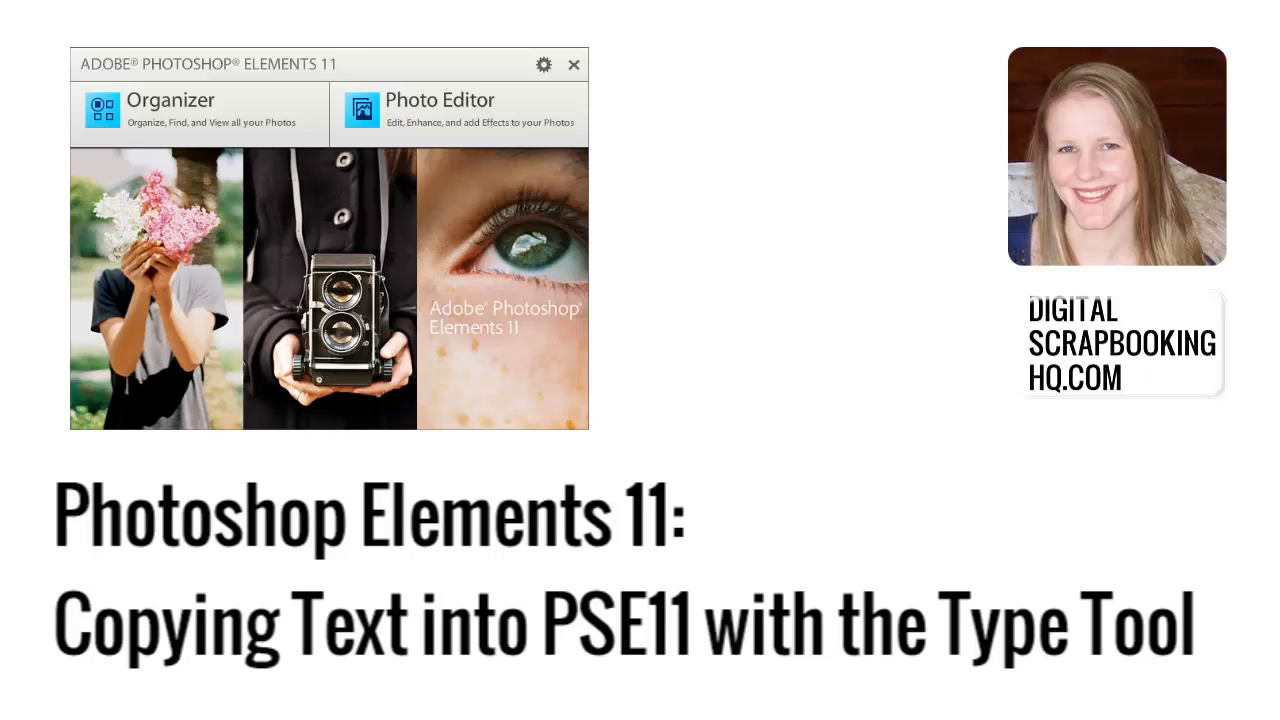
Copy both lines of the Word test text, including the red phrase, to the clipboard.
{"action": "left_click", "coordinate": [445, 99]}
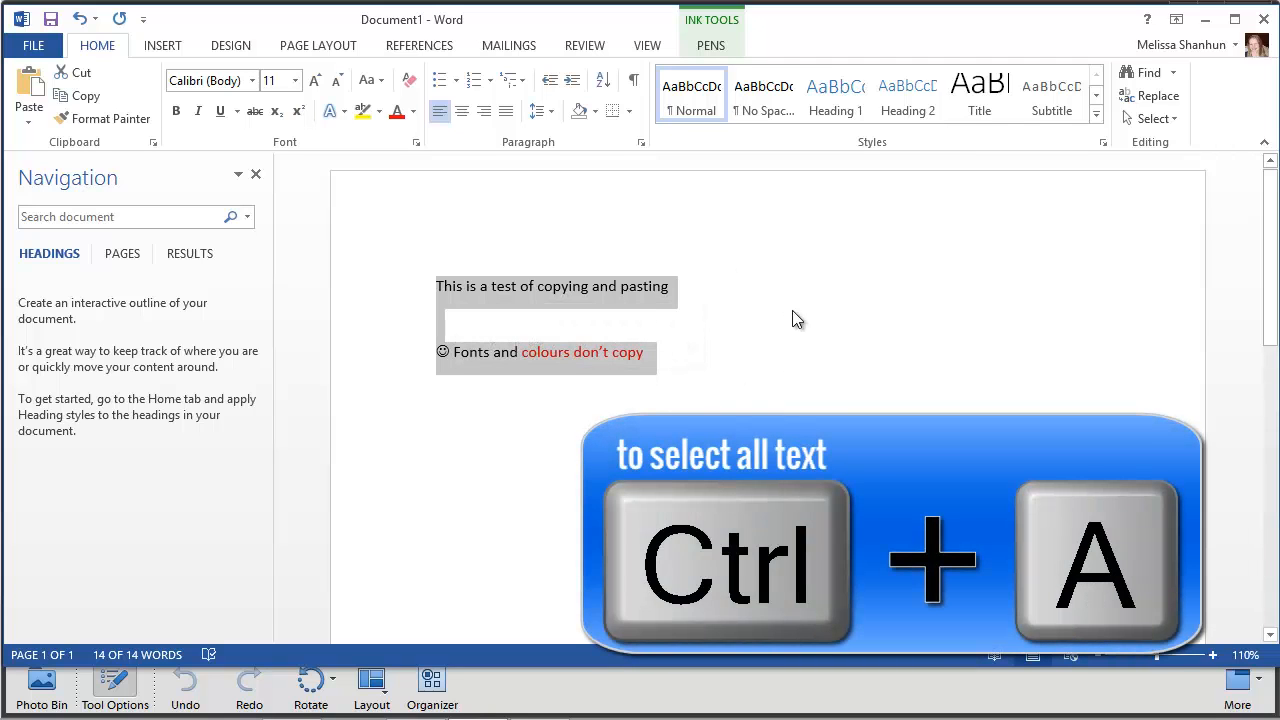
{"action": "mouse_move", "coordinate": [806, 310]}
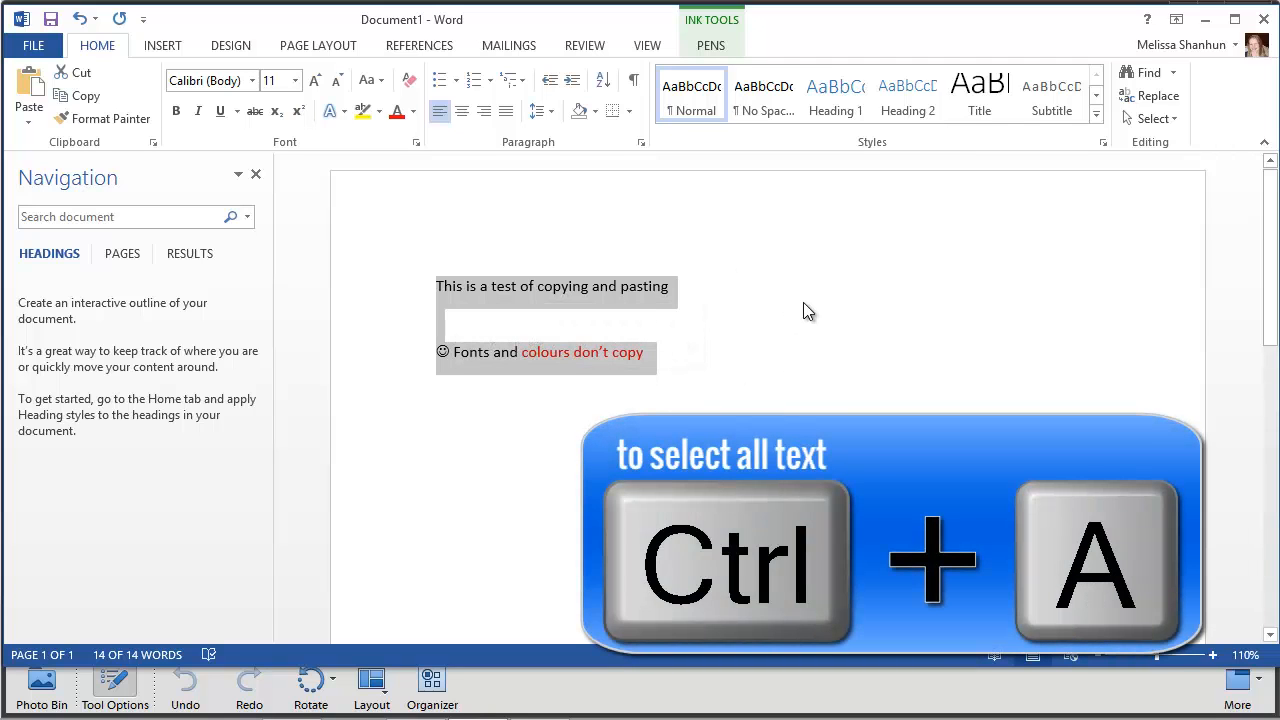
{"action": "key", "text": "ctrl+c"}
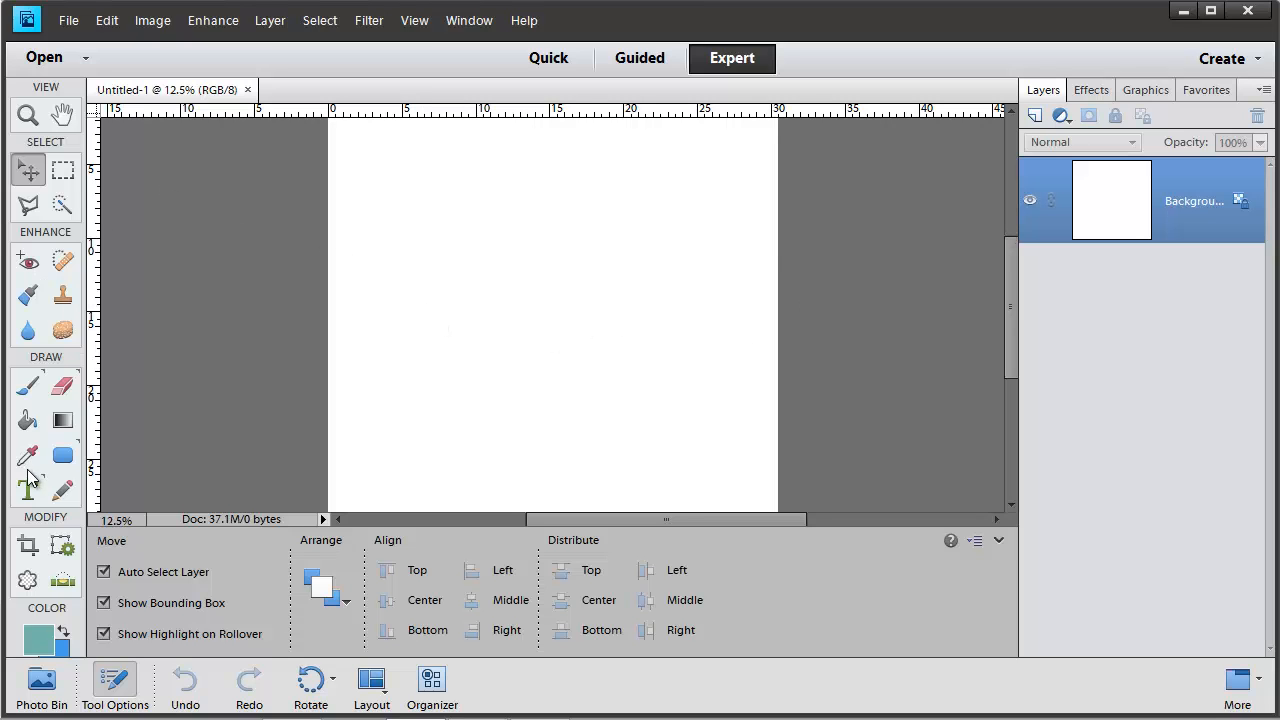
Draw a paragraph text box on the blank page with the Horizontal Type tool.
{"action": "left_click", "coordinate": [27, 479]}
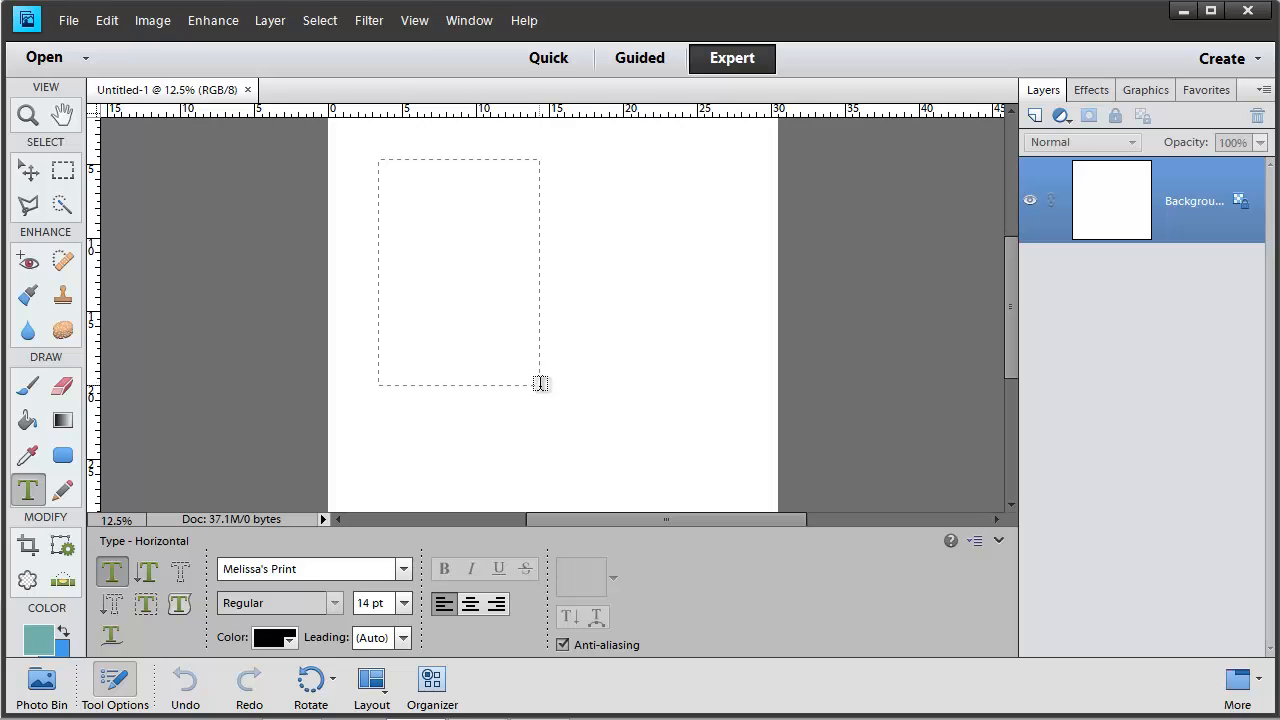
{"action": "left_click", "coordinate": [462, 275]}
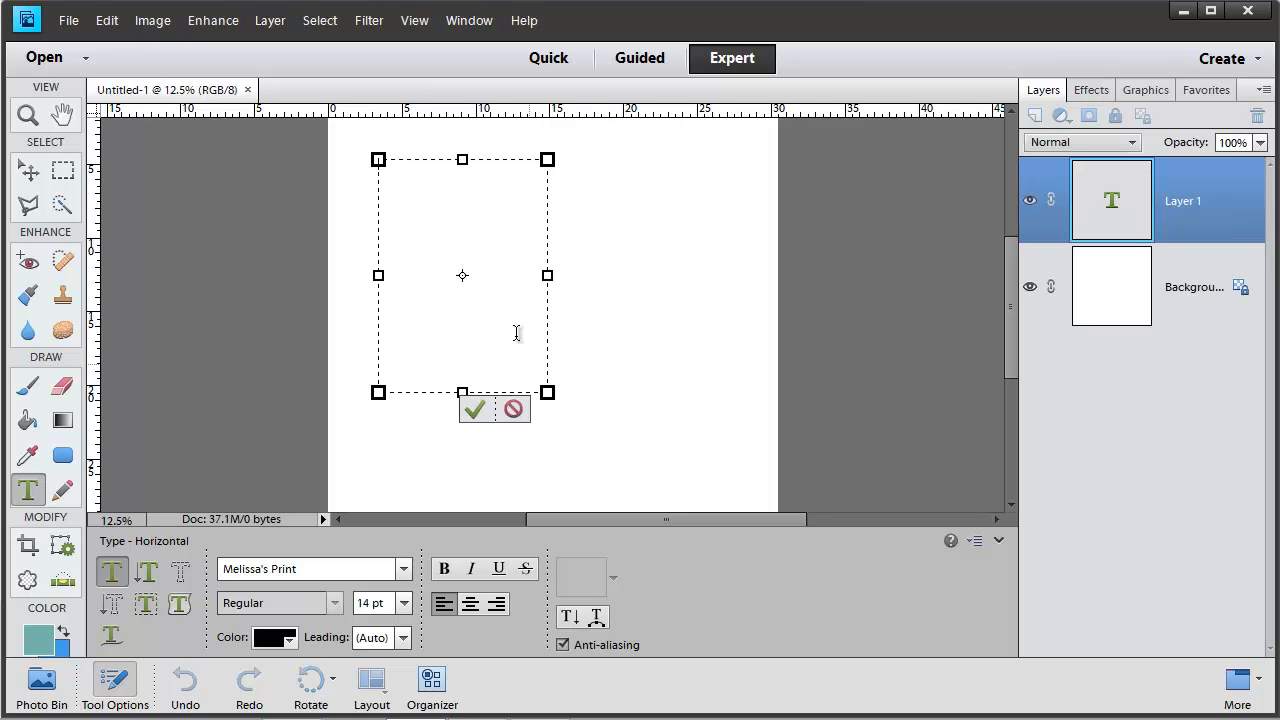
{"action": "mouse_move", "coordinate": [443, 205]}
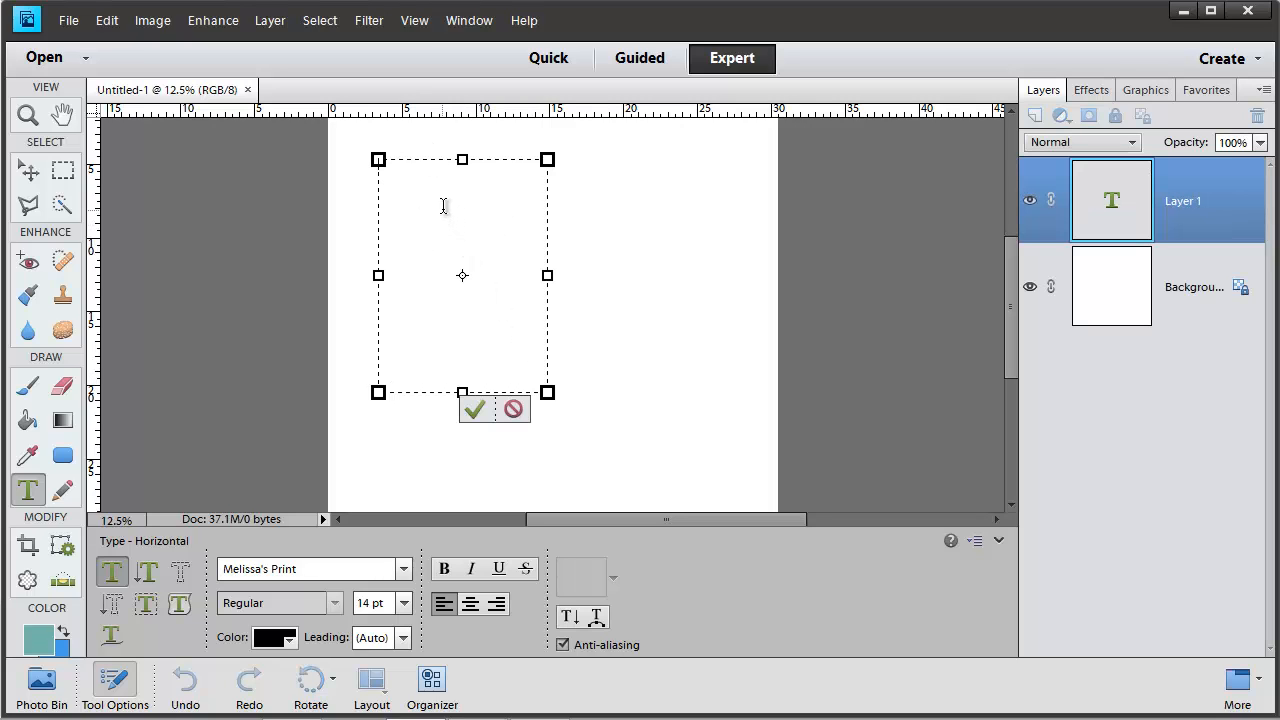
{"action": "mouse_move", "coordinate": [488, 196]}
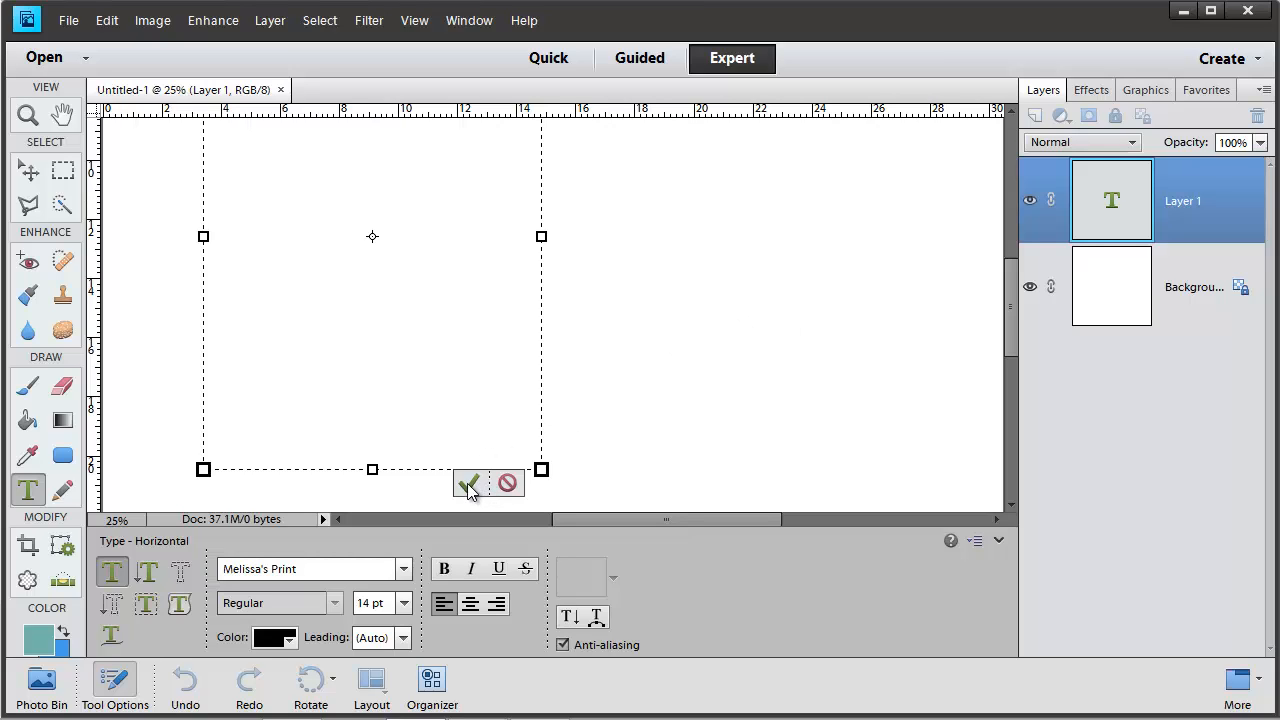
{"action": "mouse_move", "coordinate": [468, 484]}
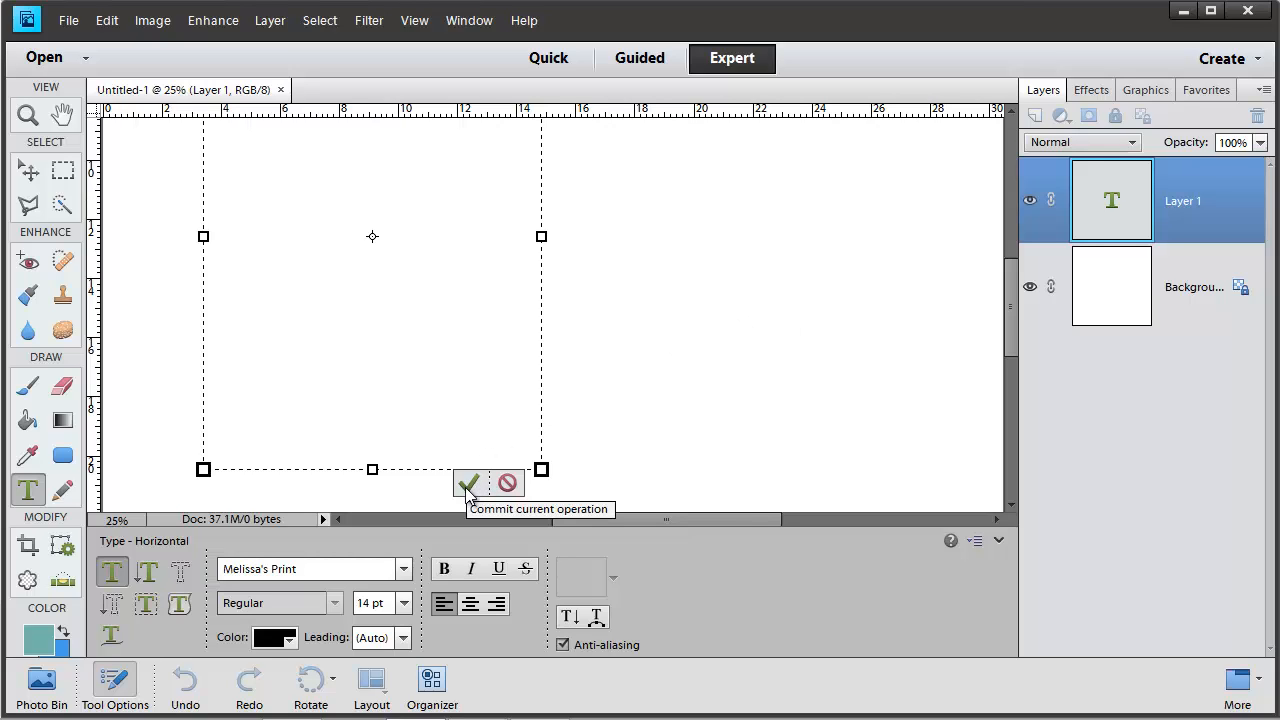
Paste 'This is a test of copying and pasting' and 'Fonts and colours don't copy' into the box.
{"action": "left_click", "coordinate": [468, 483]}
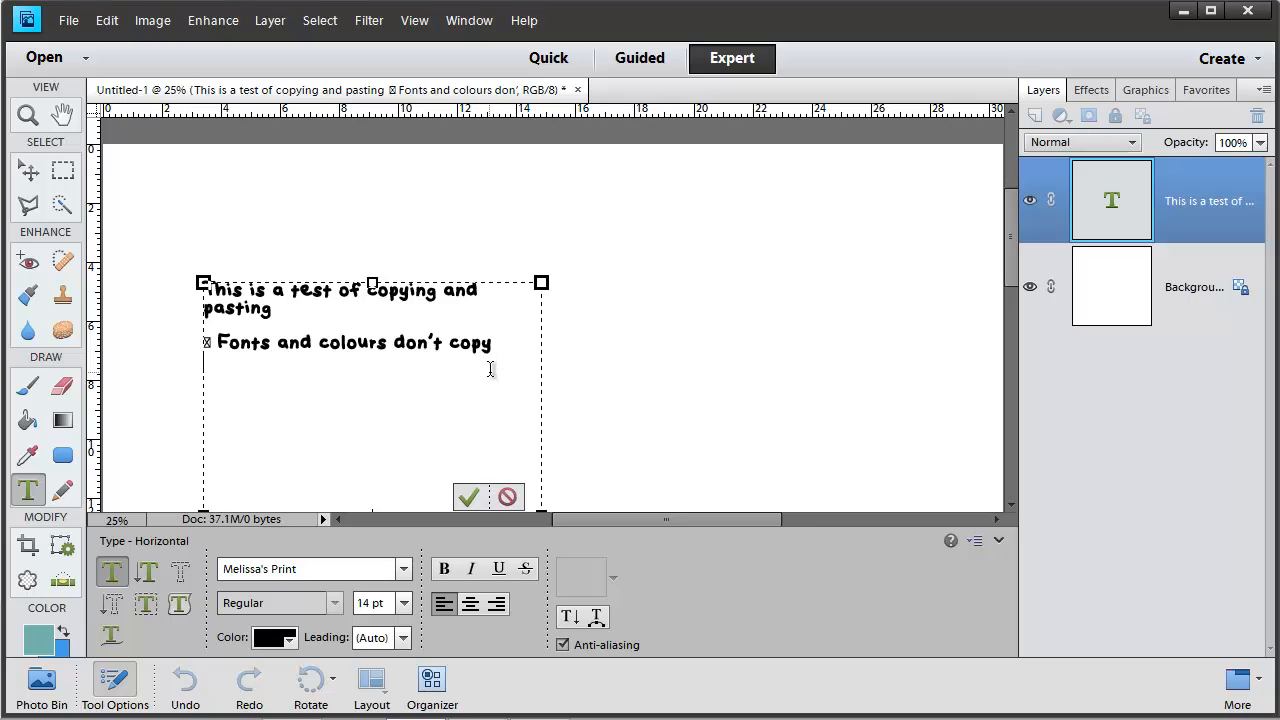
{"action": "mouse_move", "coordinate": [501, 354]}
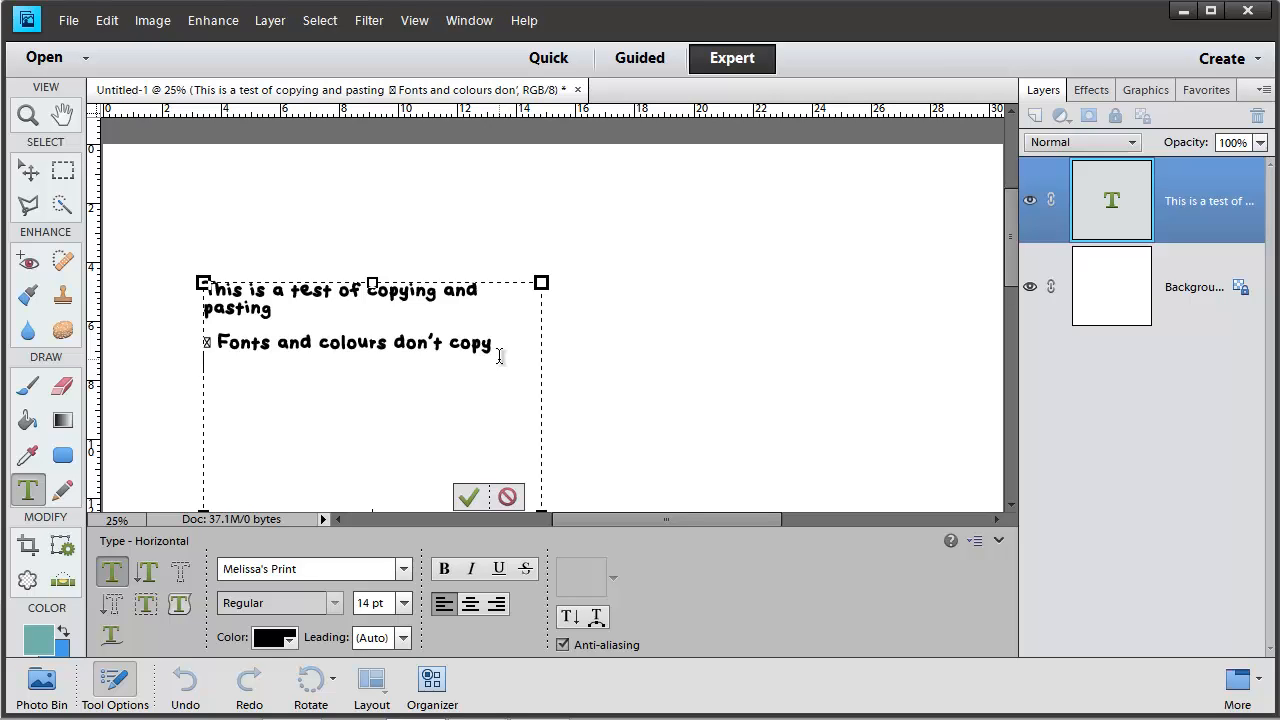
{"action": "left_click", "coordinate": [313, 568]}
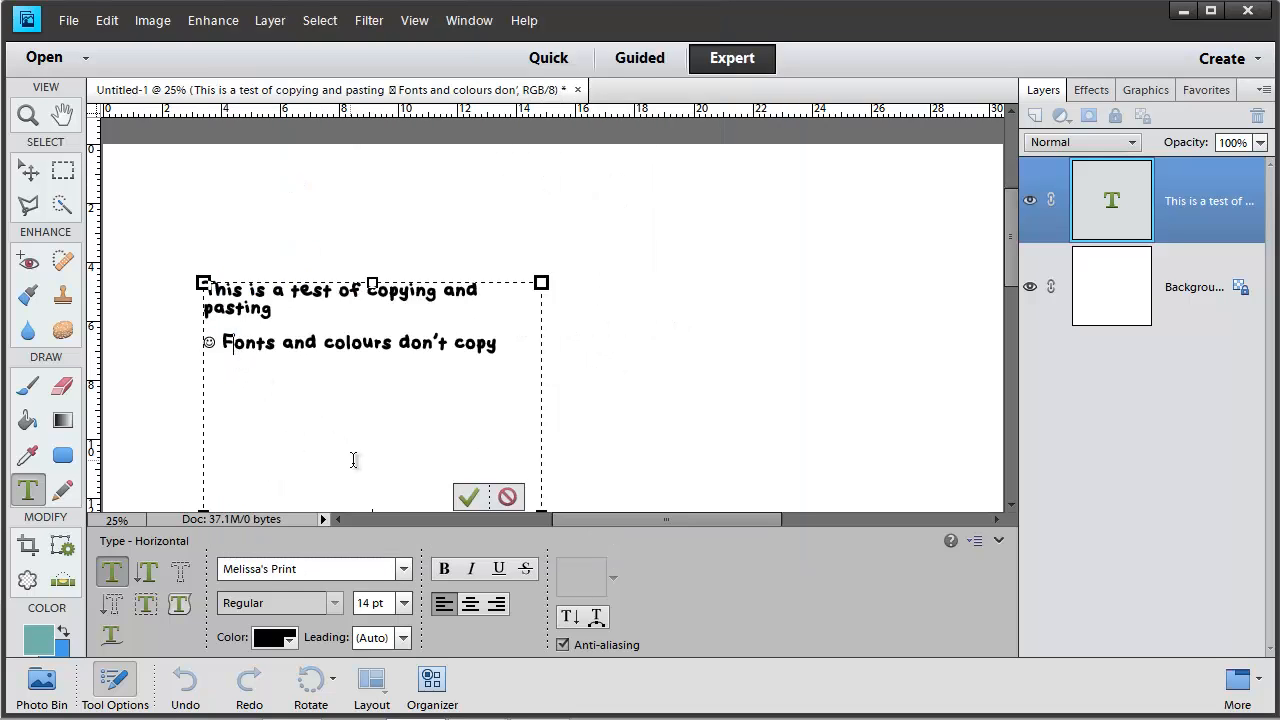
{"action": "mouse_move", "coordinate": [495, 358]}
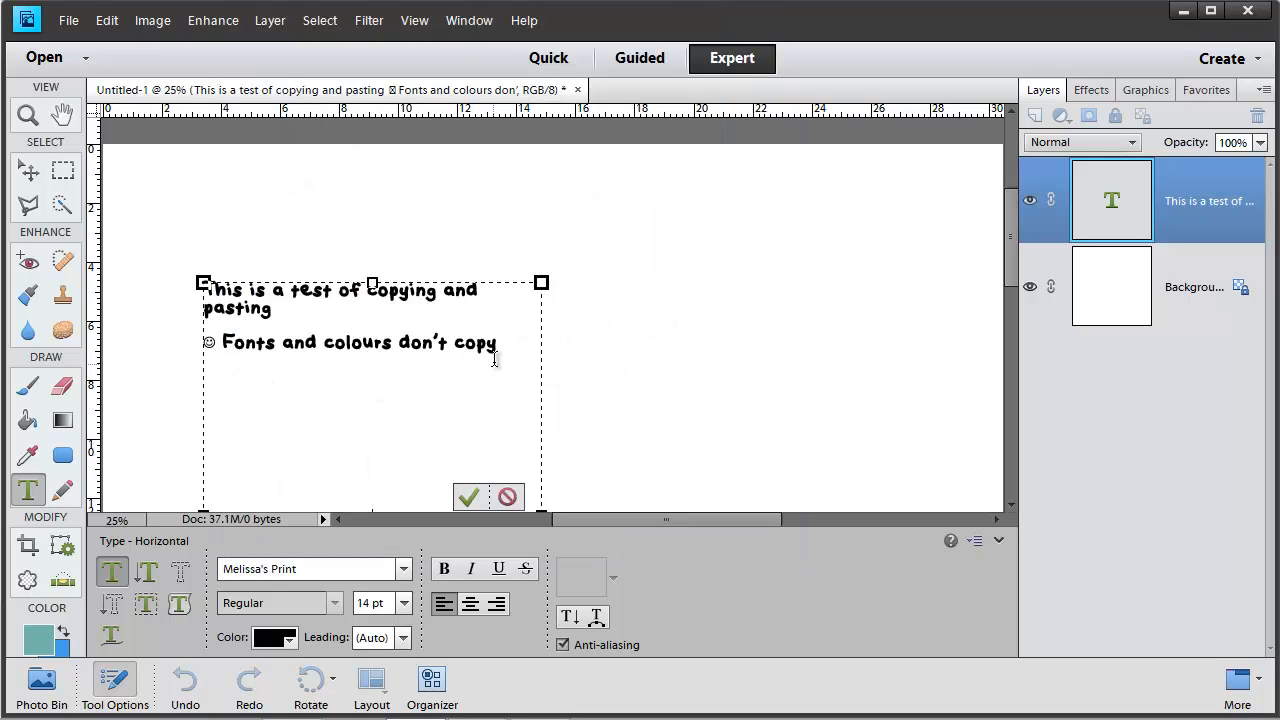
Colour the phrase 'colours don't copy' custom purple 661d8c.
{"action": "left_click", "coordinate": [500, 342]}
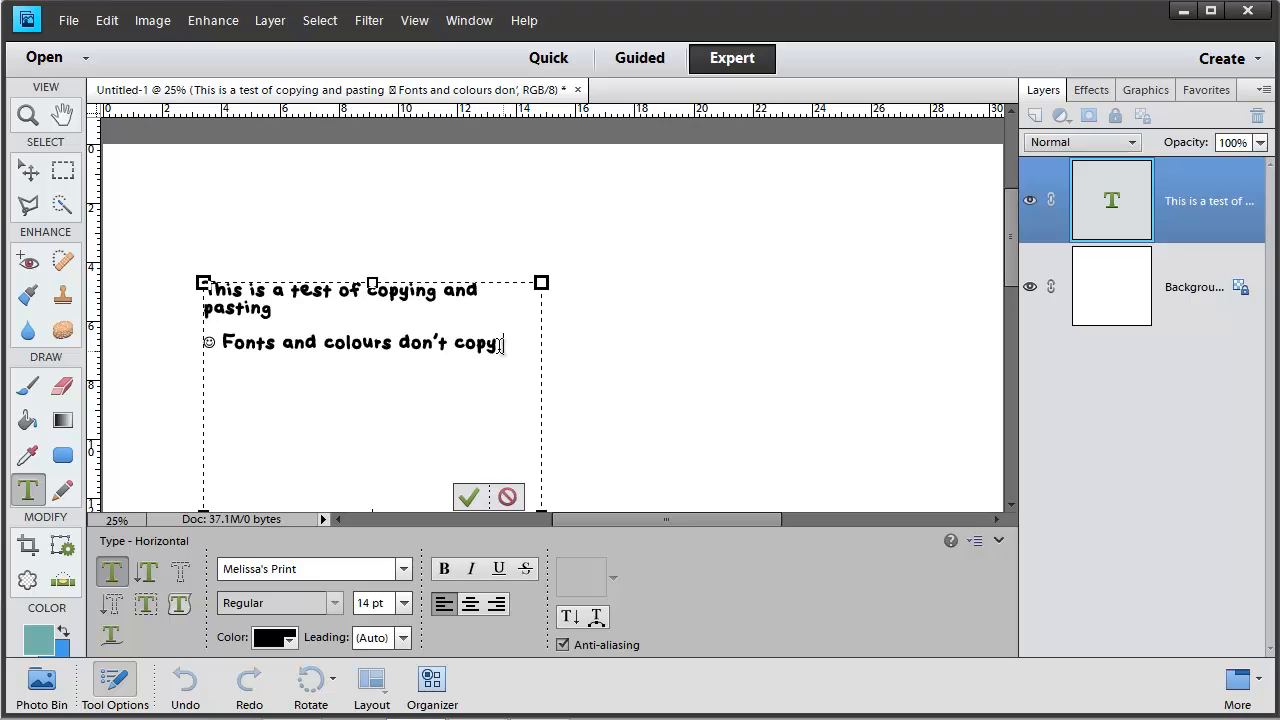
{"action": "left_click_drag", "start_coordinate": [323, 343], "coordinate": [504, 343]}
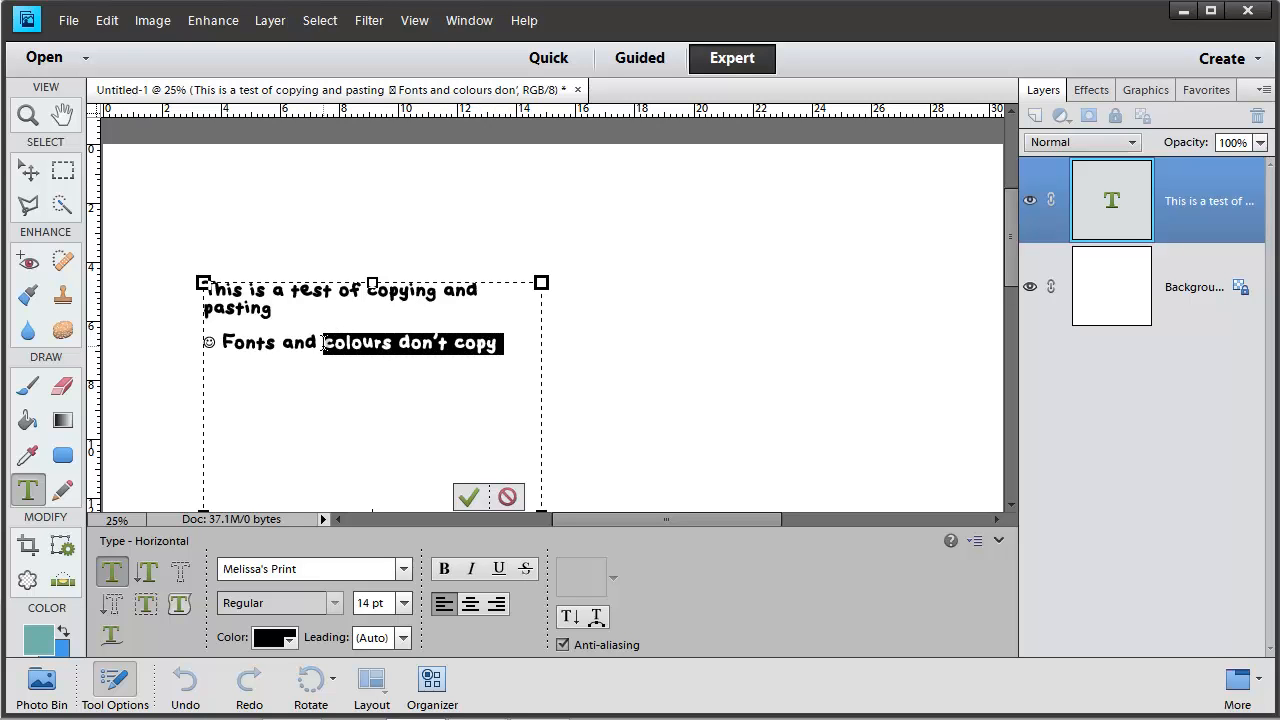
{"action": "left_click", "coordinate": [274, 637]}
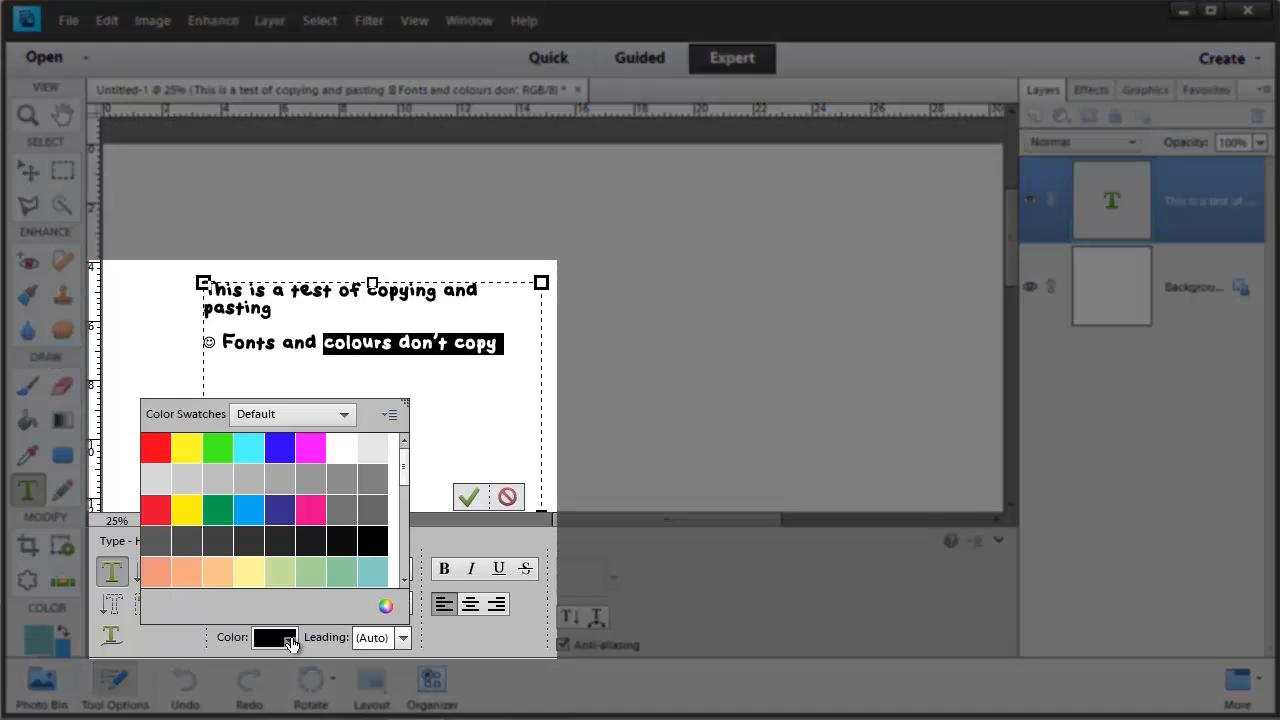
{"action": "left_click", "coordinate": [156, 511]}
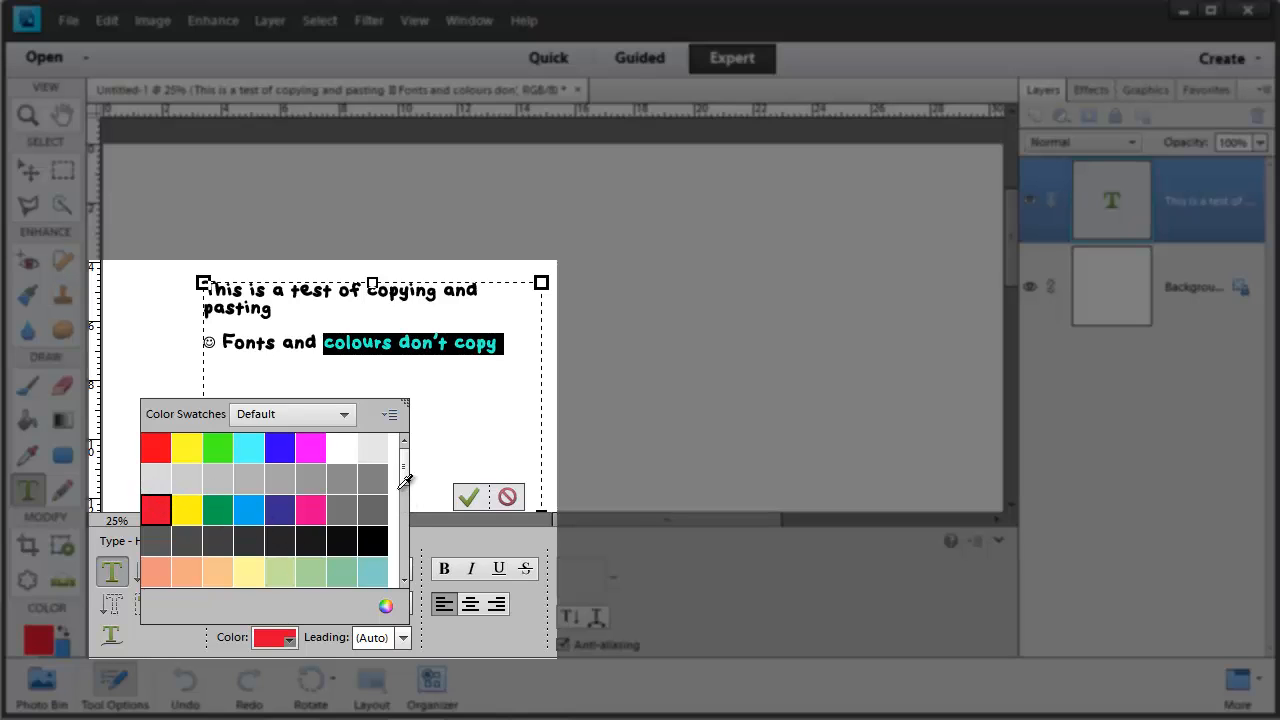
{"action": "left_click", "coordinate": [370, 570]}
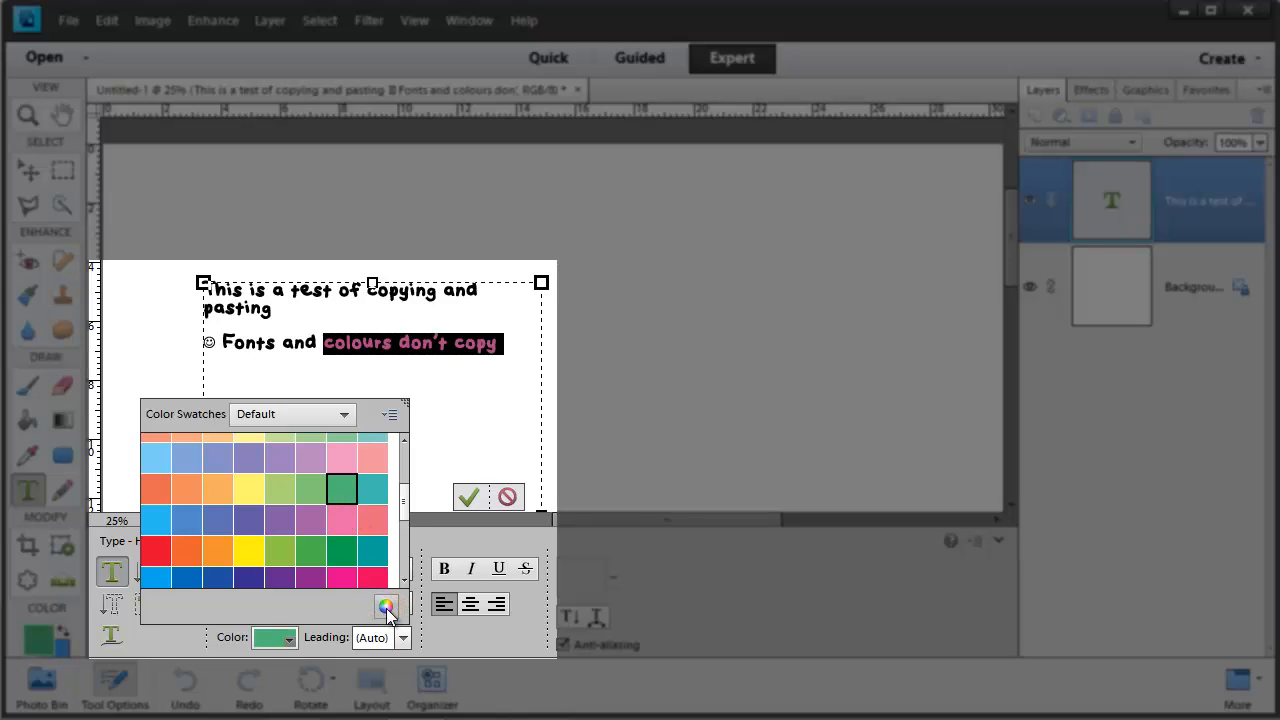
{"action": "left_click", "coordinate": [386, 606]}
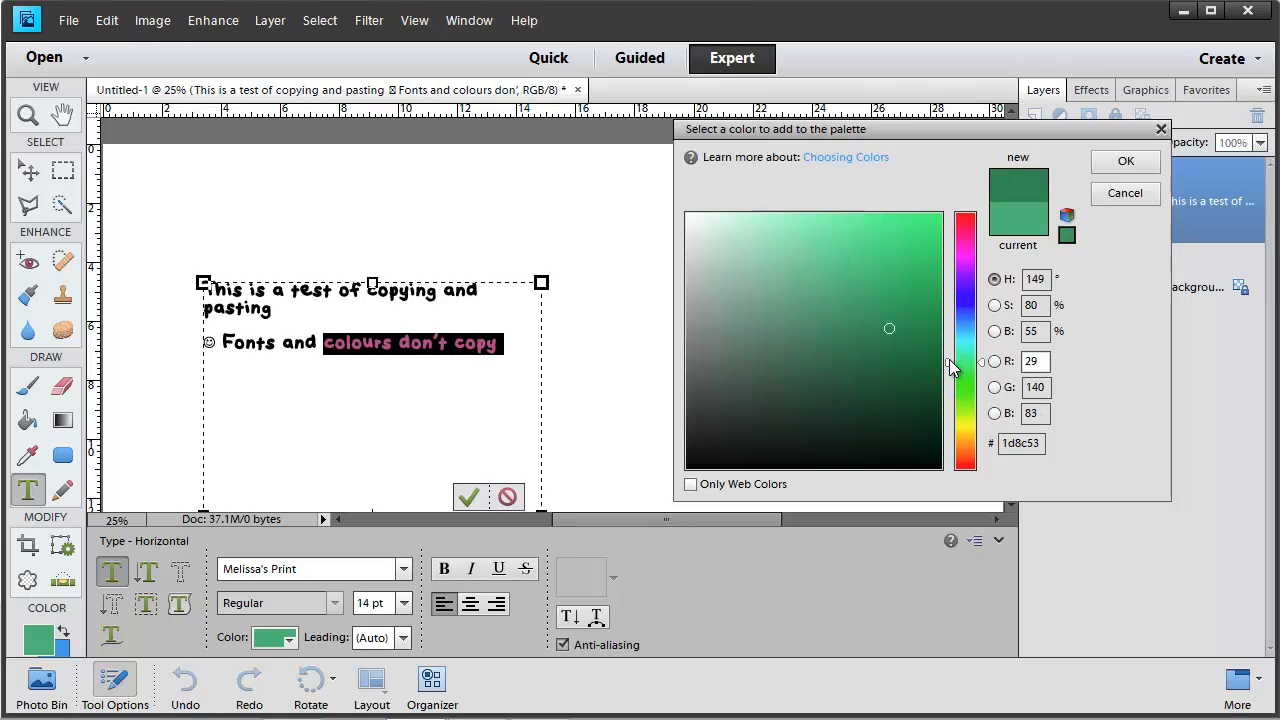
{"action": "left_click_drag", "start_coordinate": [963, 360], "coordinate": [963, 270]}
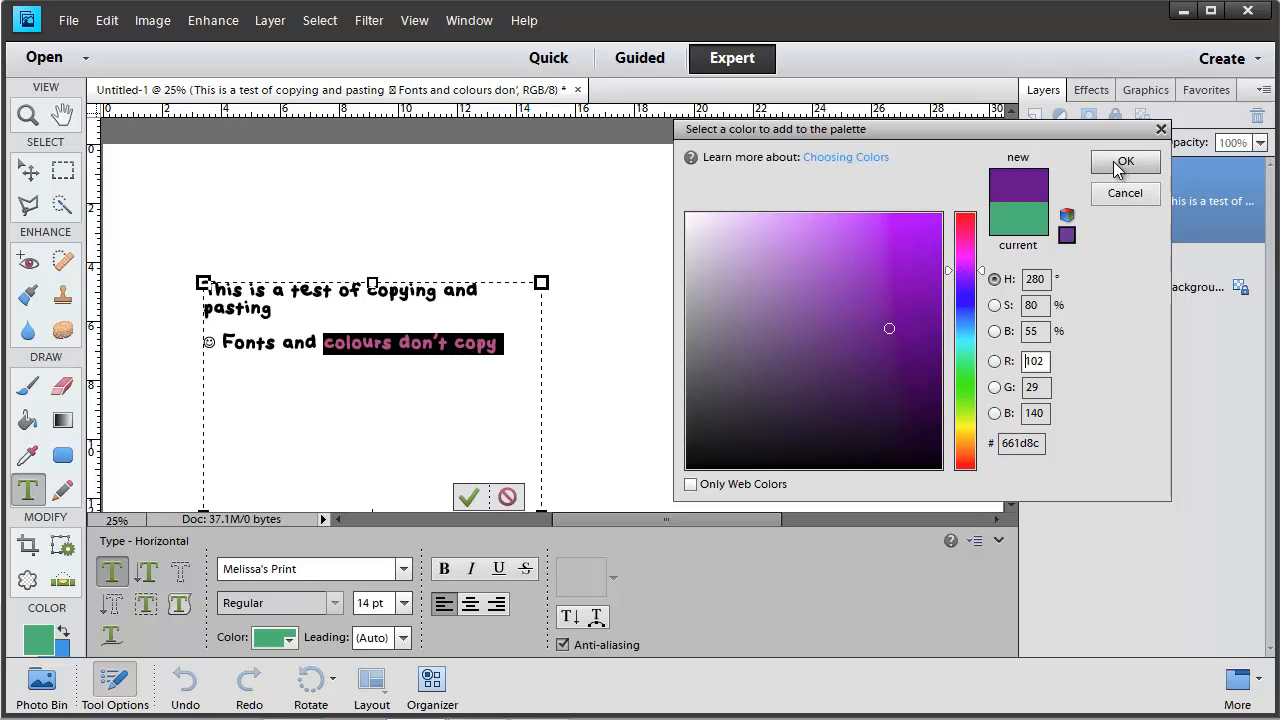
{"action": "left_click", "coordinate": [1126, 161]}
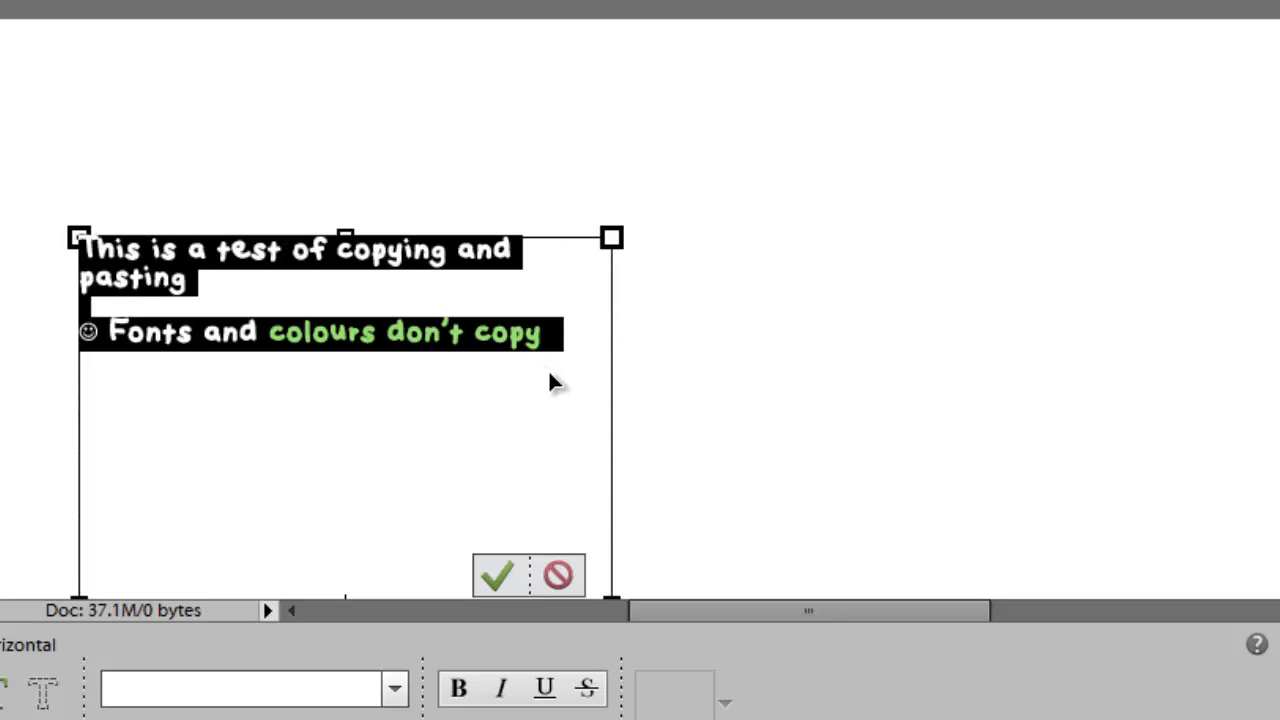
Duplicate the text to the right and edit its phrase to 'colours do copy WITHIN PHOTOSHOP!'.
{"action": "left_click", "coordinate": [494, 575]}
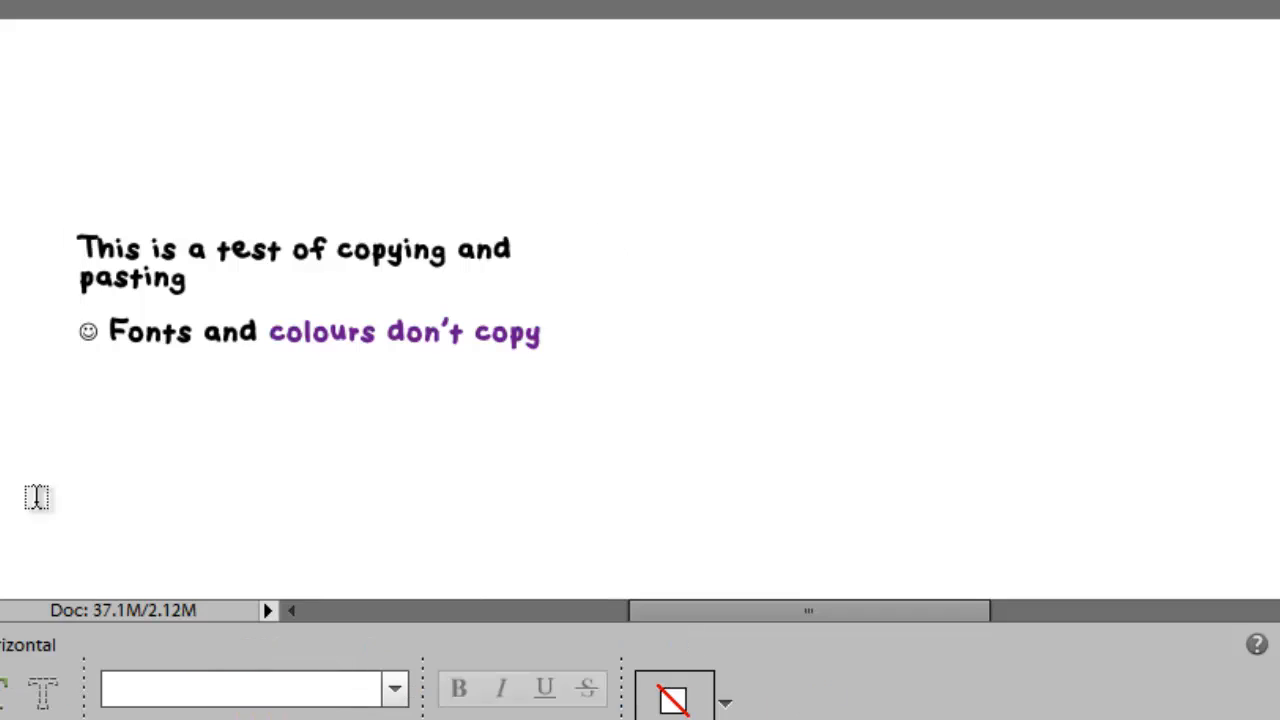
{"action": "left_click_drag", "start_coordinate": [650, 155], "coordinate": [1195, 540]}
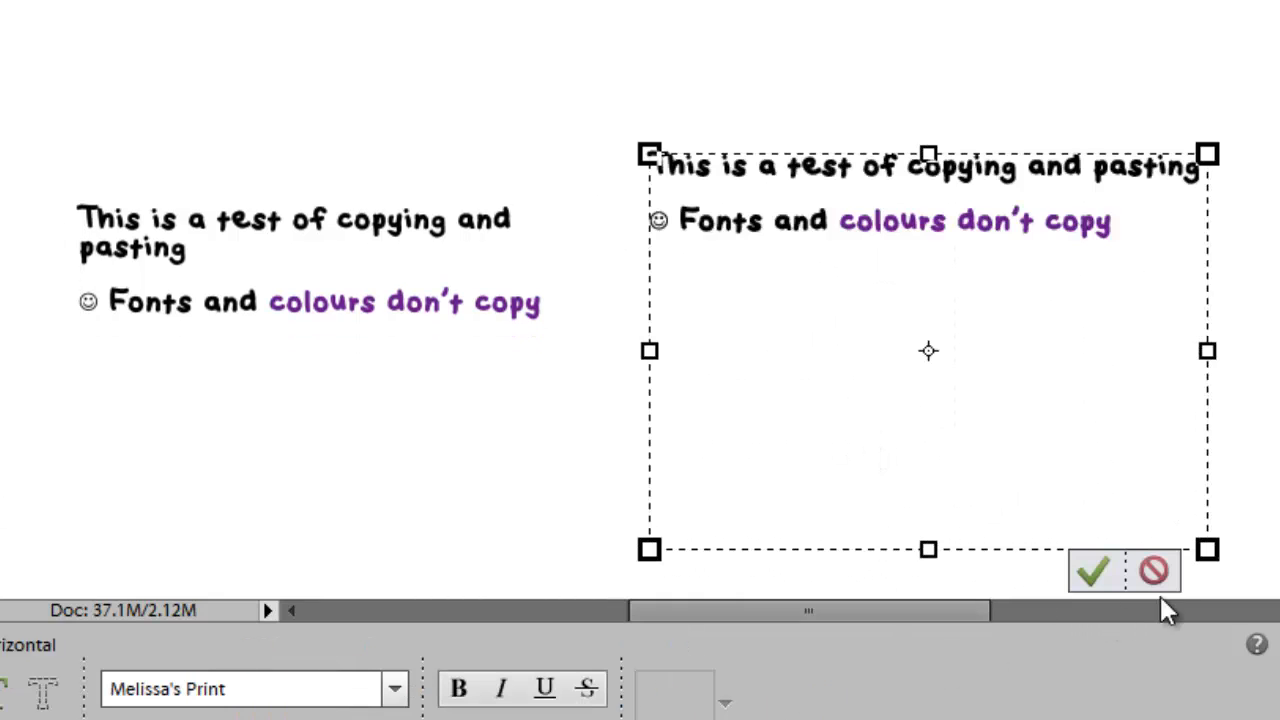
{"action": "mouse_move", "coordinate": [548, 291]}
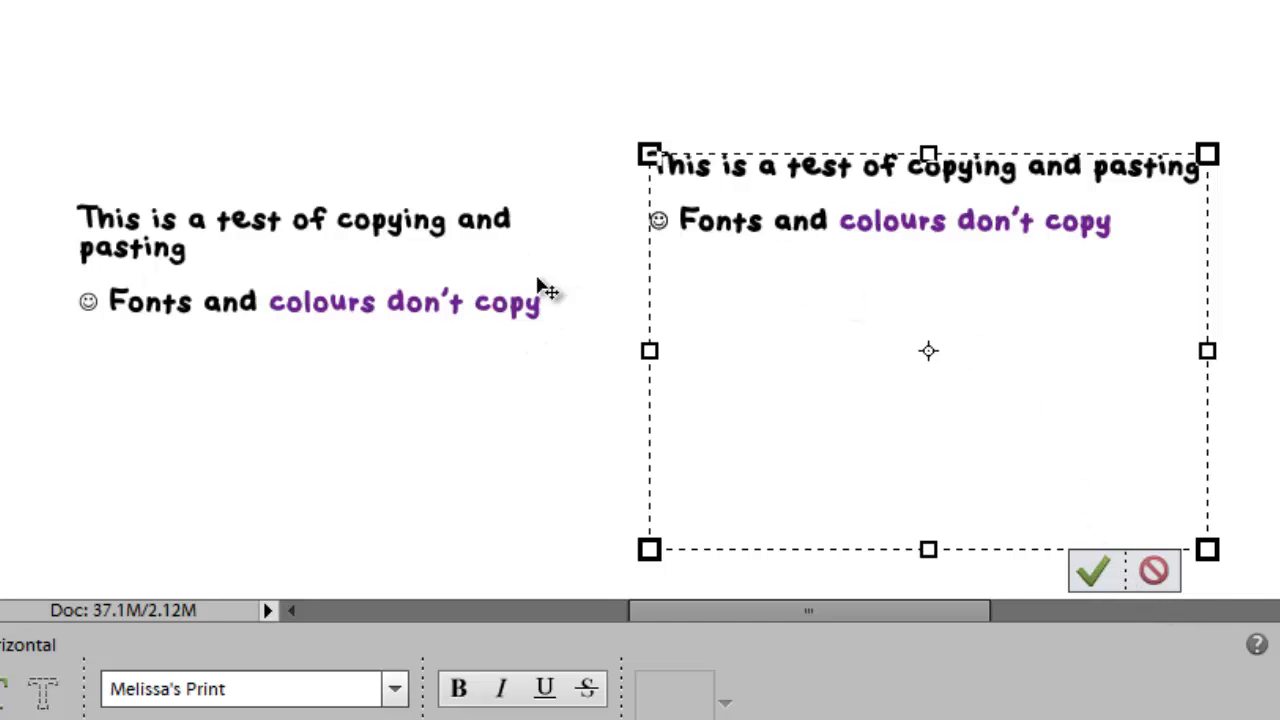
{"action": "left_click", "coordinate": [1093, 571]}
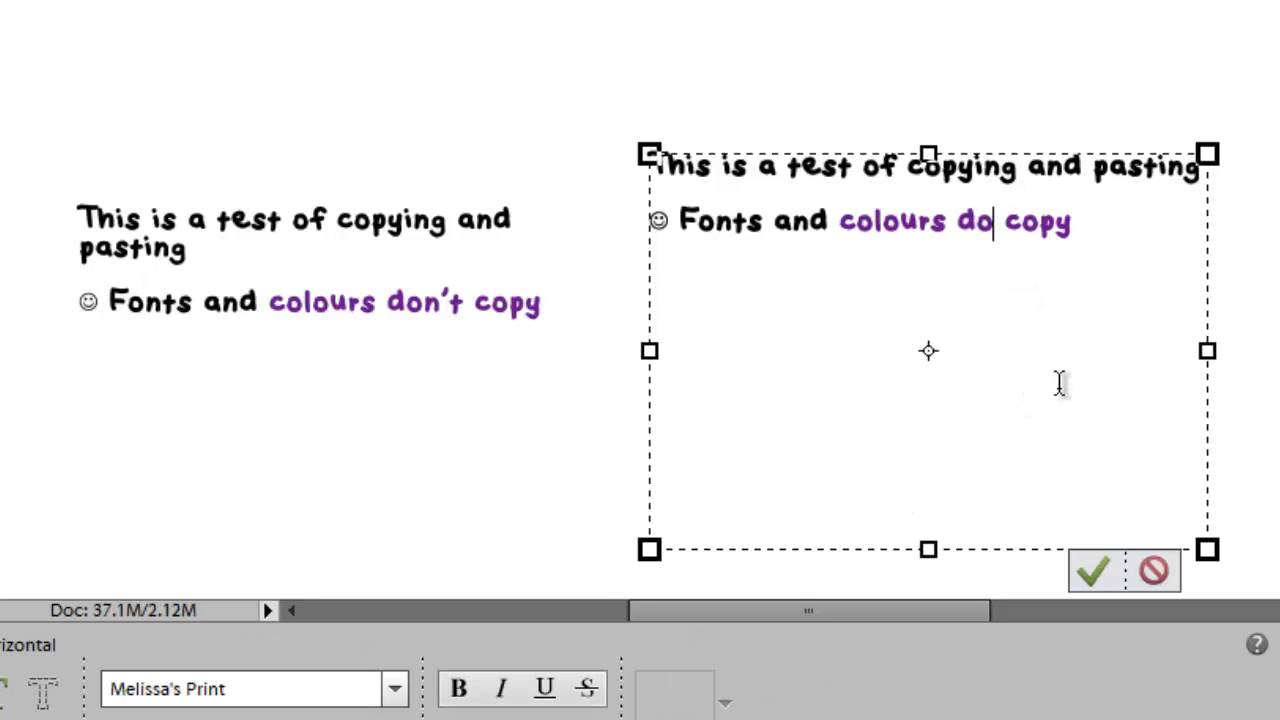
{"action": "type", "text": "WITHIN PHOTOSHOP!"}
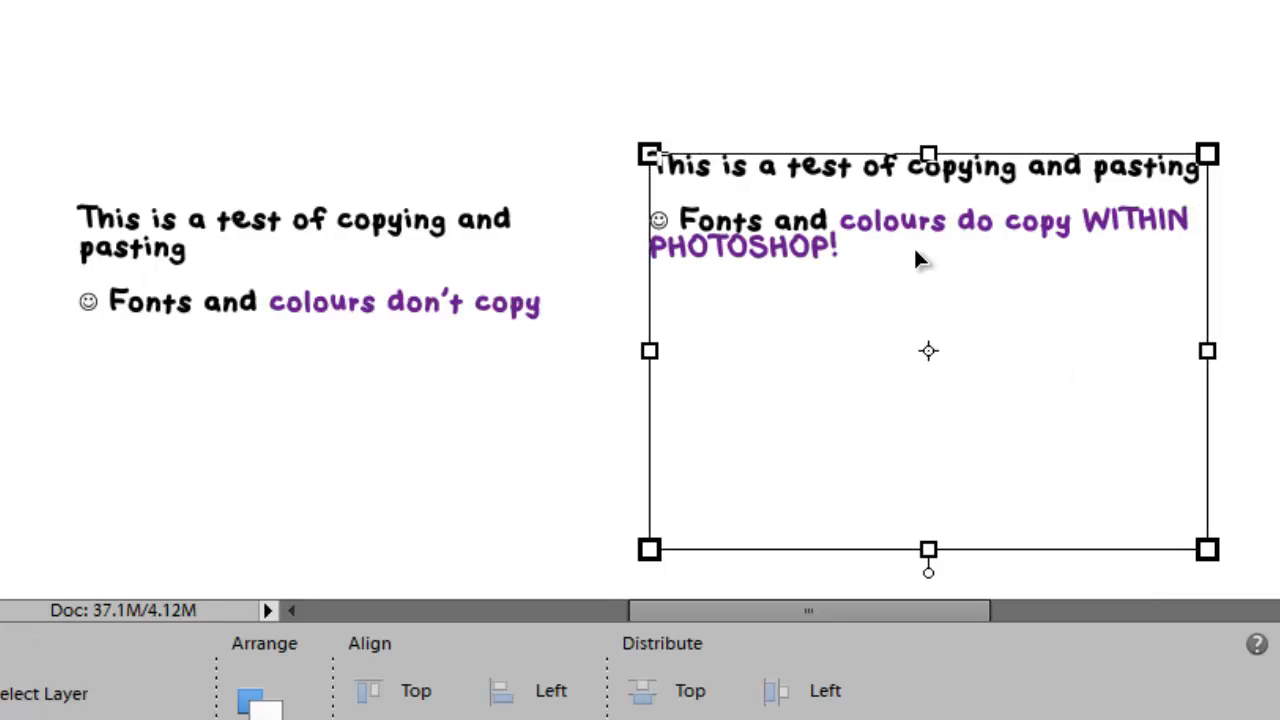
{"action": "mouse_move", "coordinate": [907, 247]}
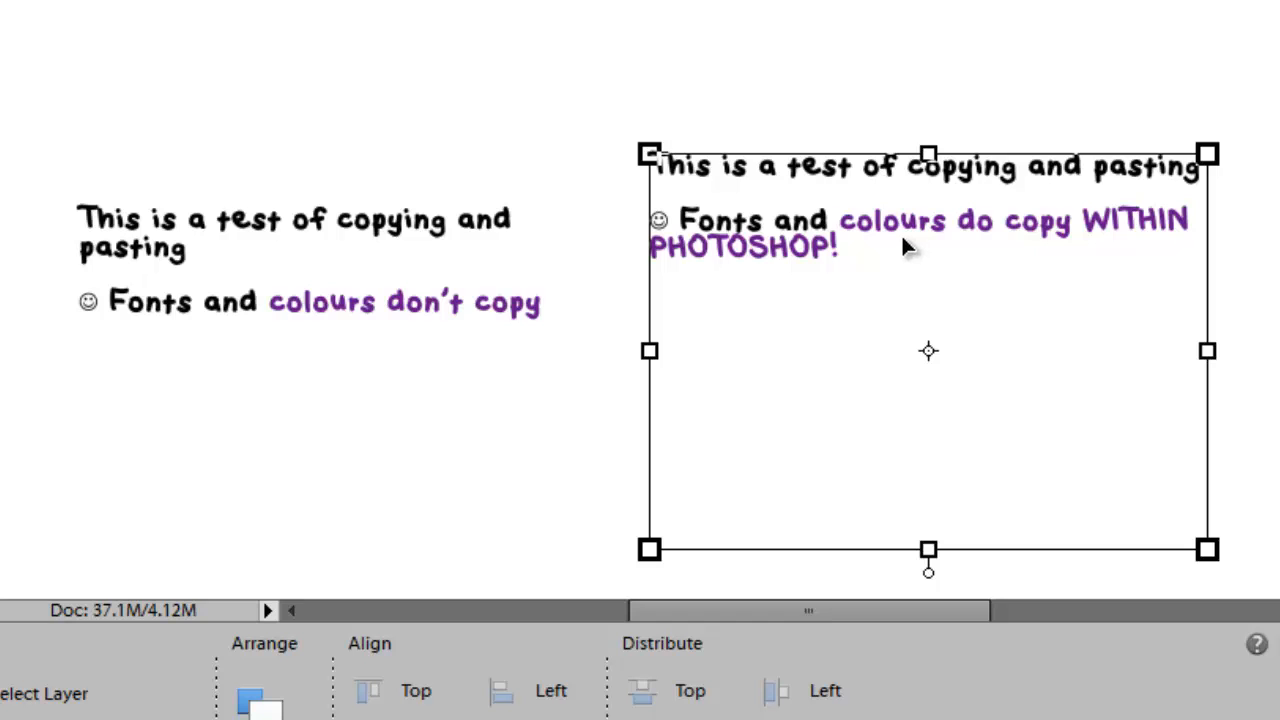
{"action": "mouse_move", "coordinate": [940, 262]}
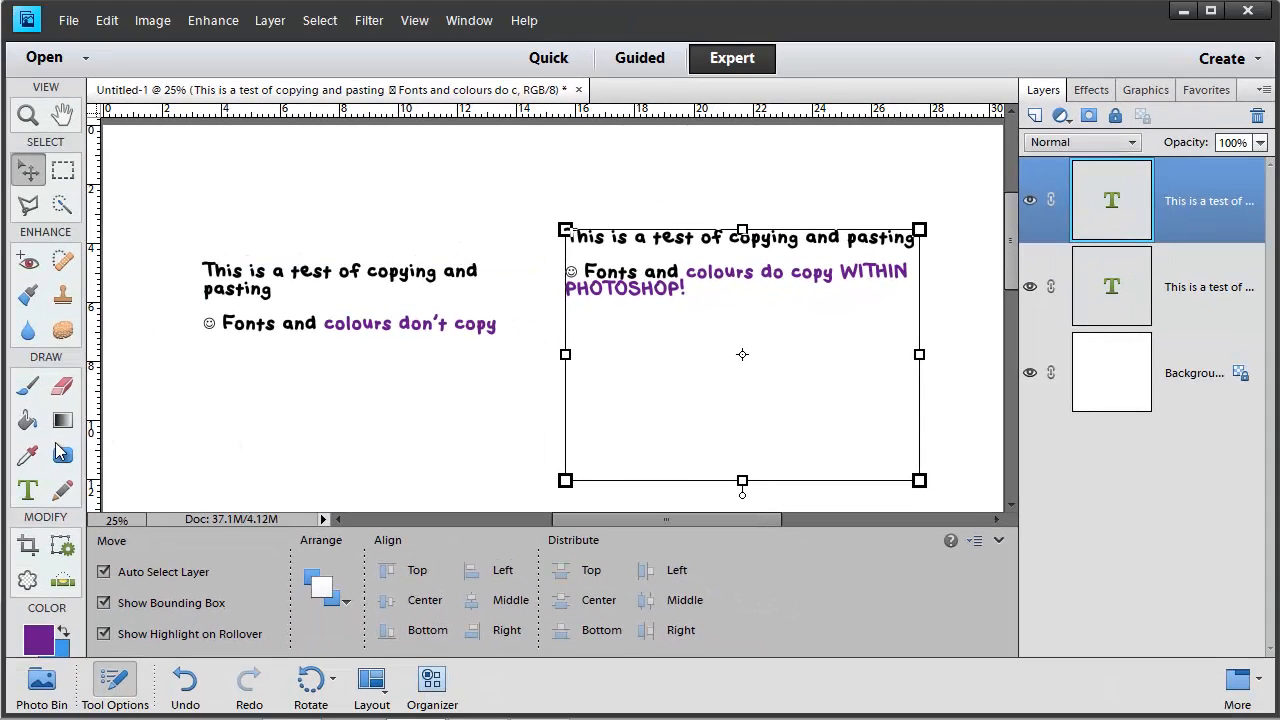
{"action": "left_click", "coordinate": [27, 490]}
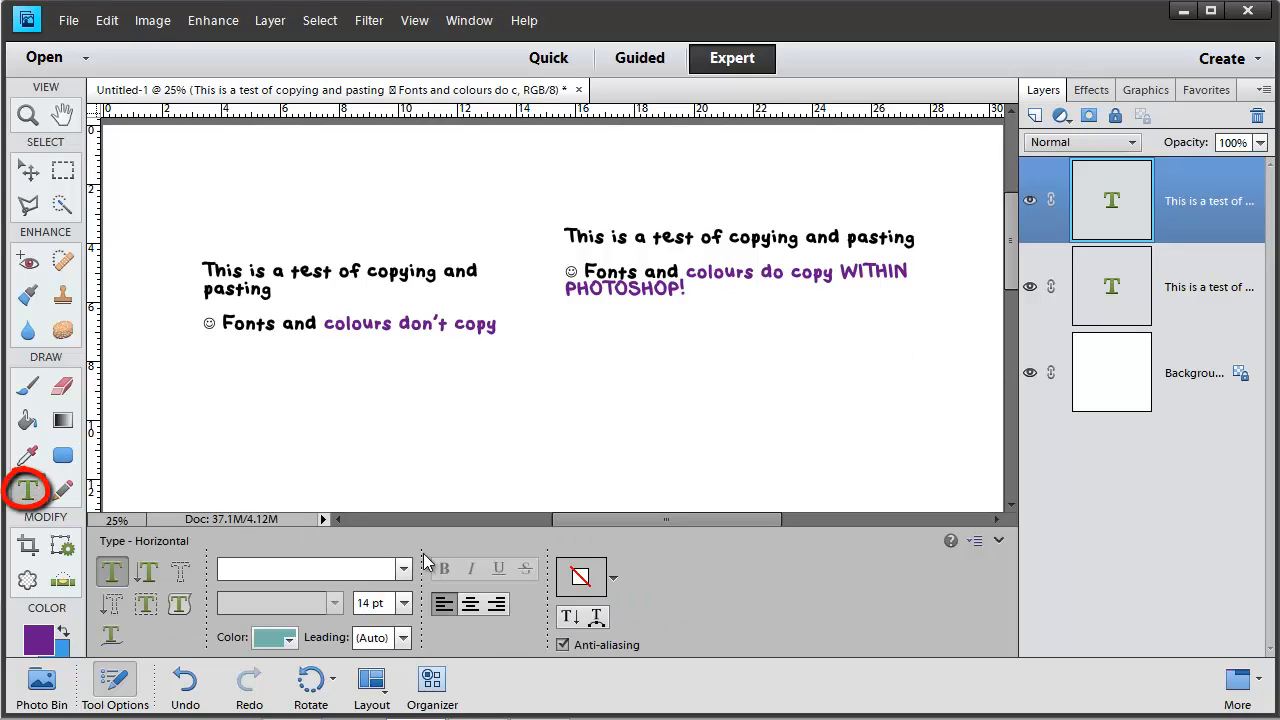
{"action": "left_click", "coordinate": [613, 577]}
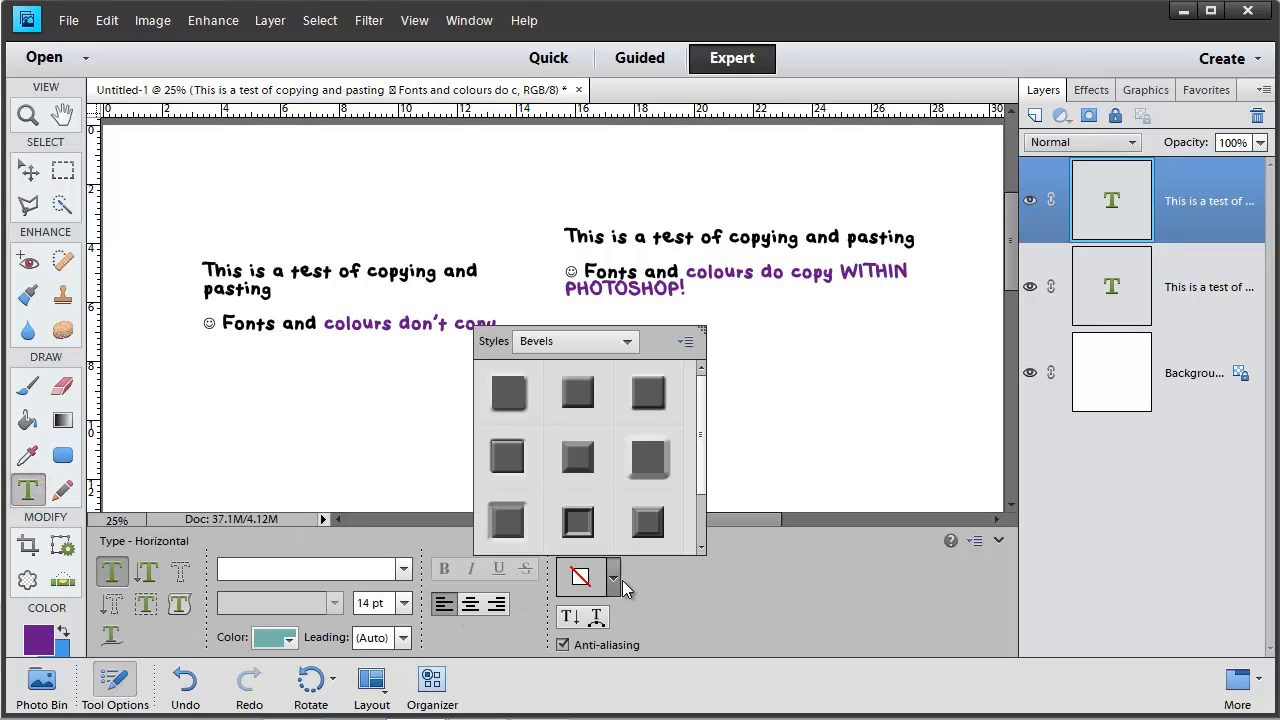
{"action": "left_click", "coordinate": [648, 520]}
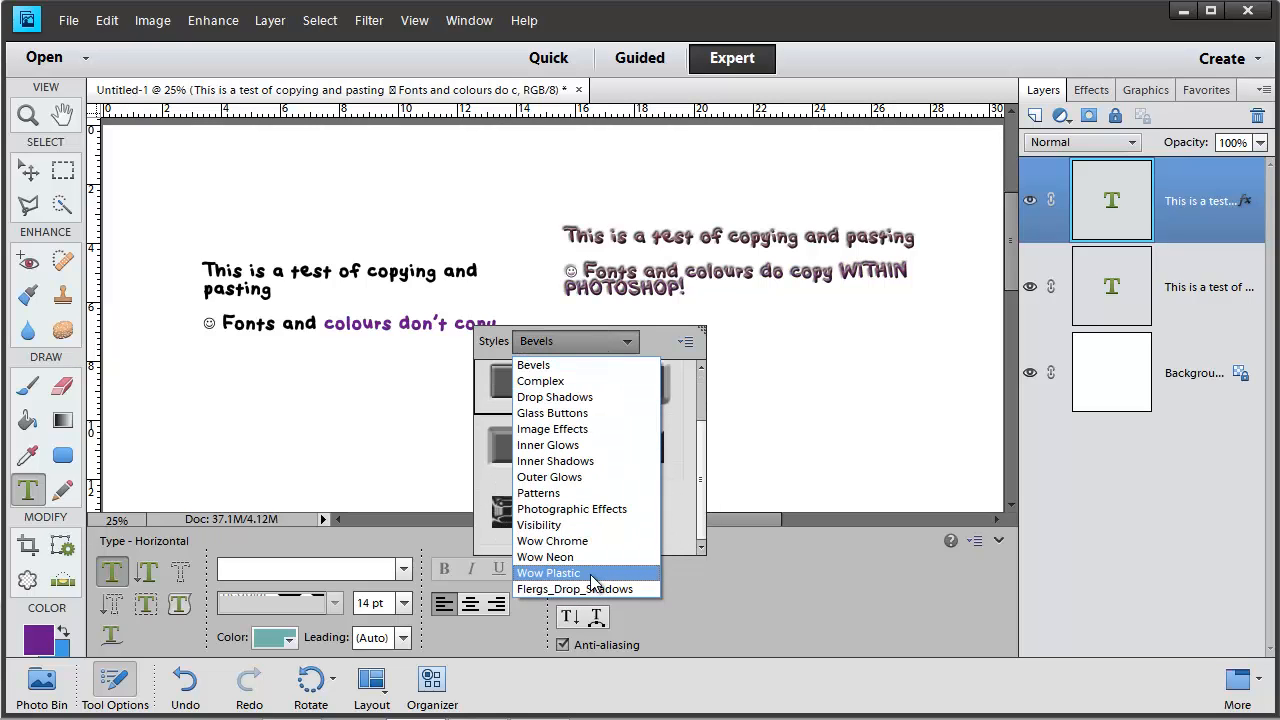
{"action": "left_click", "coordinate": [552, 540]}
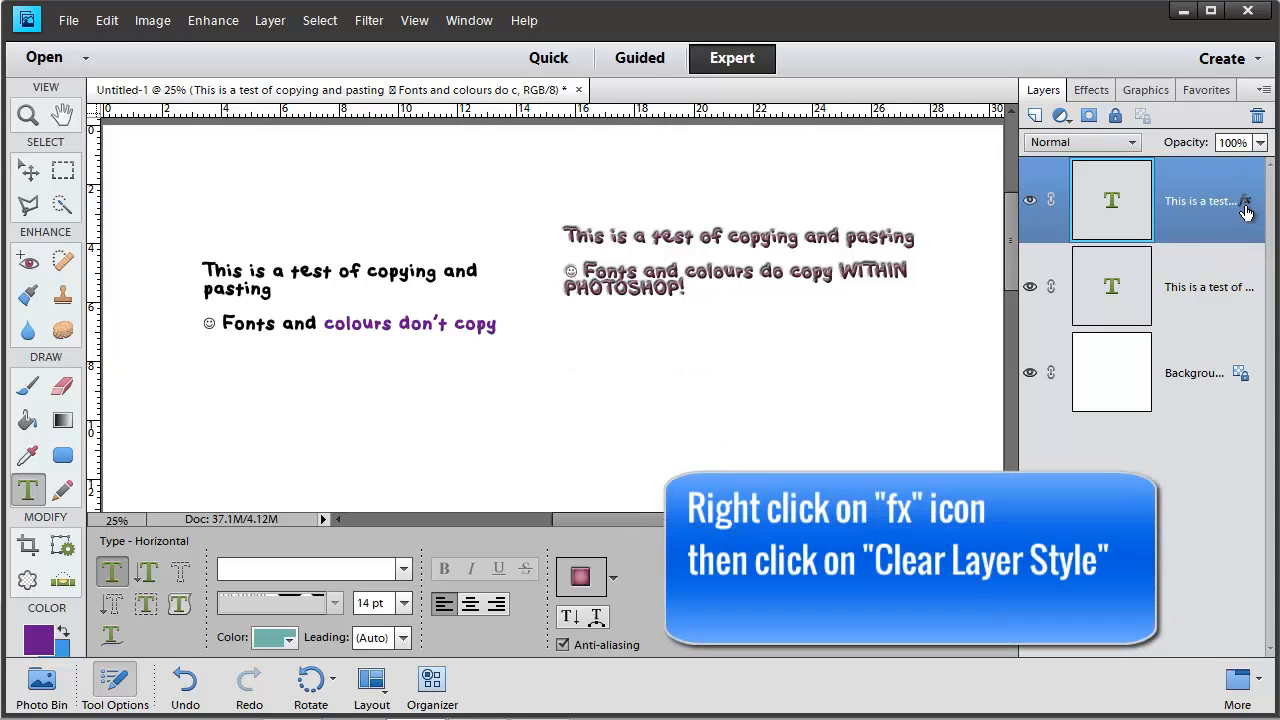
{"action": "right_click", "coordinate": [1246, 202]}
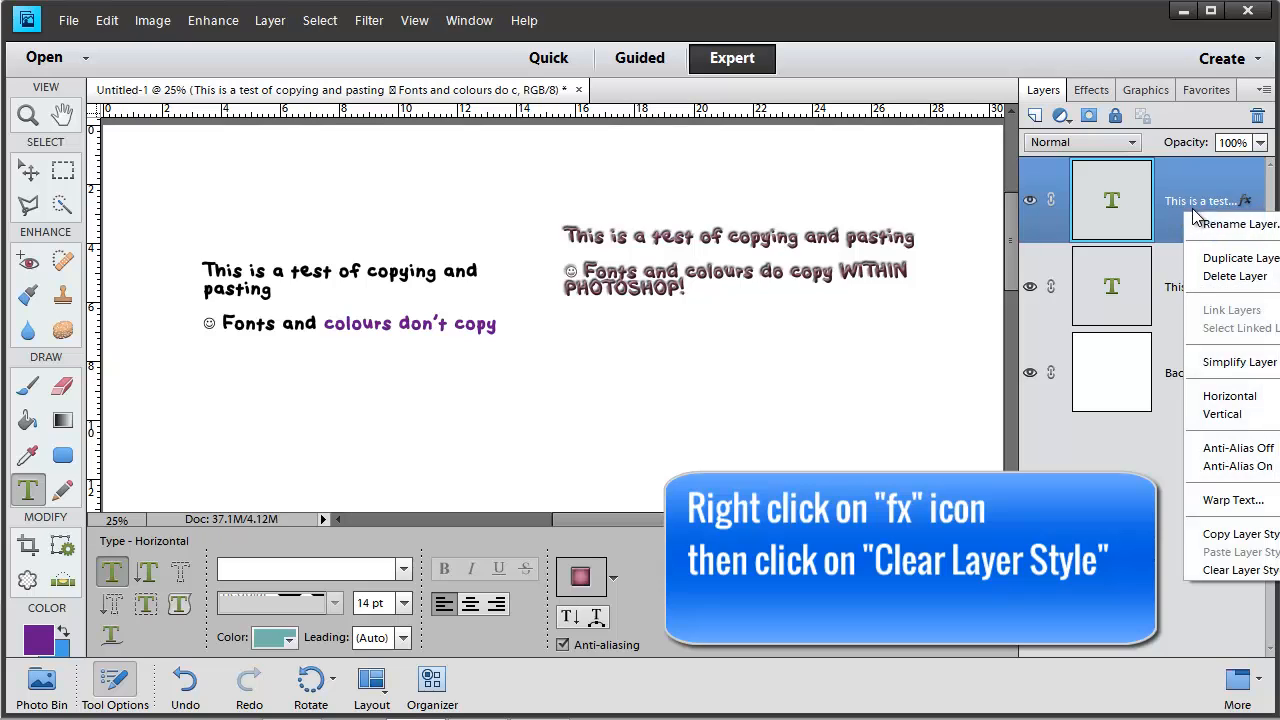
{"action": "left_click", "coordinate": [1241, 570]}
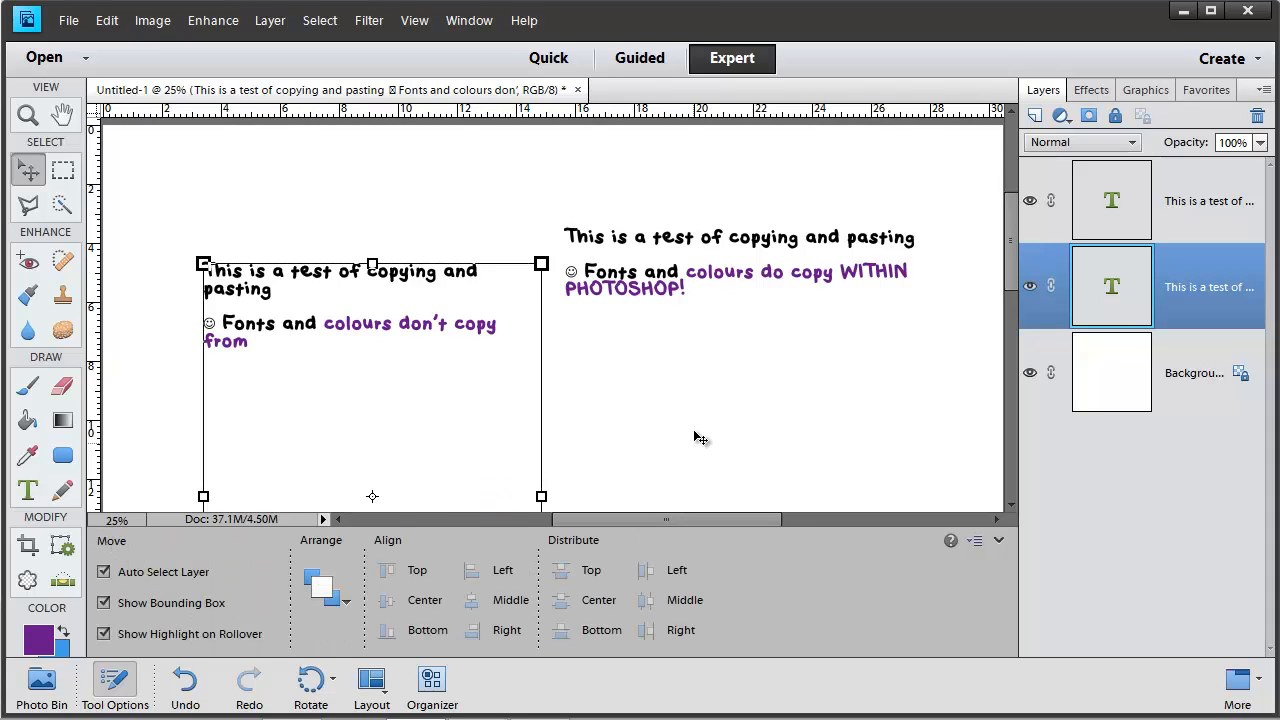
{"action": "mouse_move", "coordinate": [661, 413]}
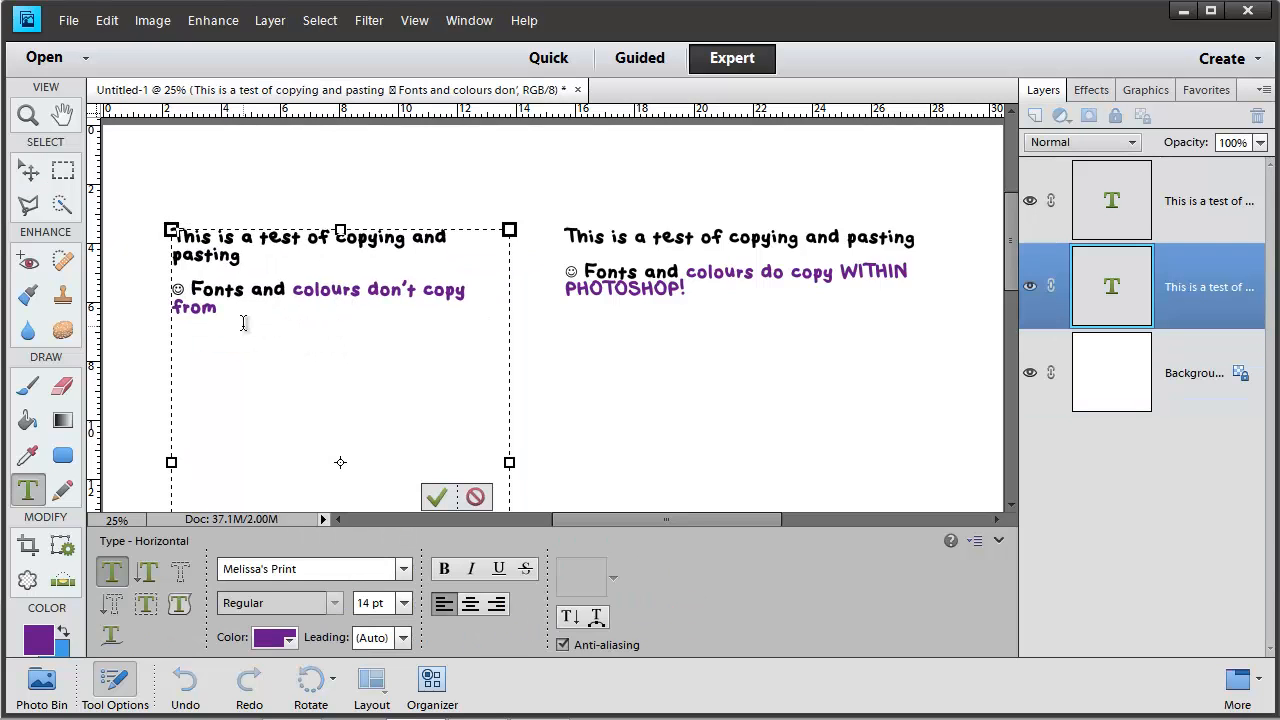
Add 'WORD' after 'from' in the original text's phrase and commit the edit.
{"action": "type", "text": "WORD"}
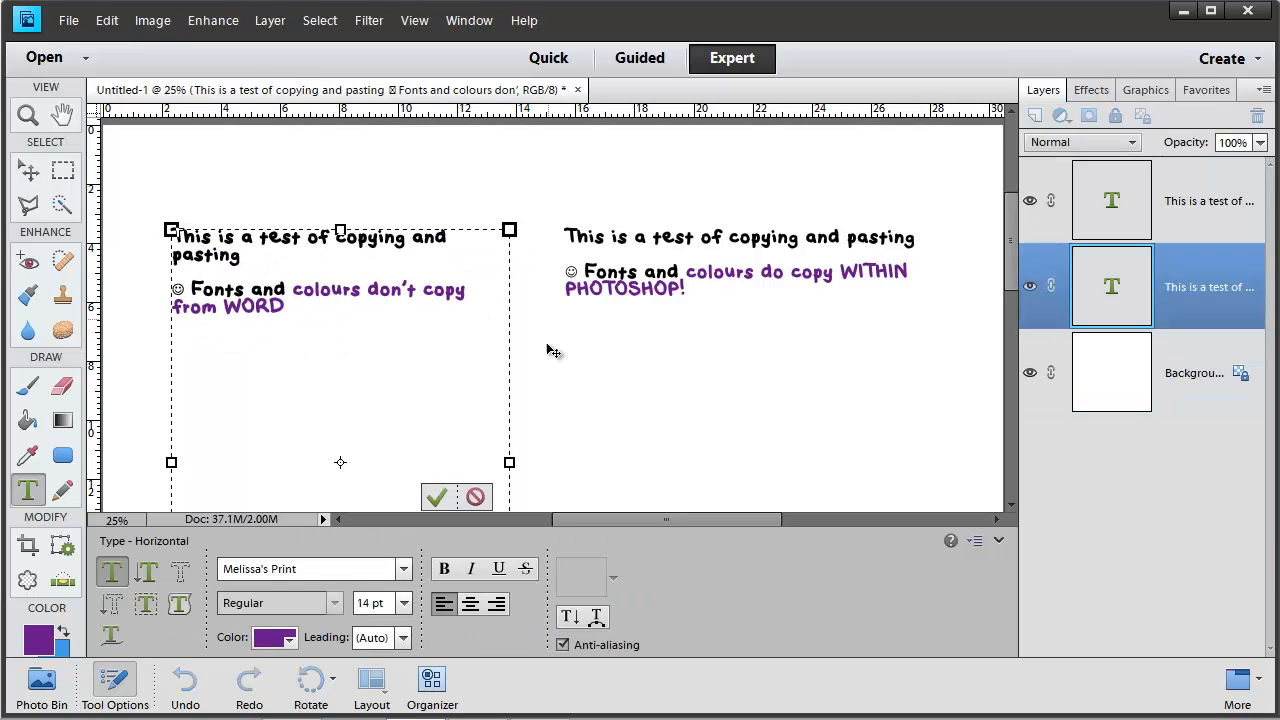
{"action": "left_click", "coordinate": [438, 497]}
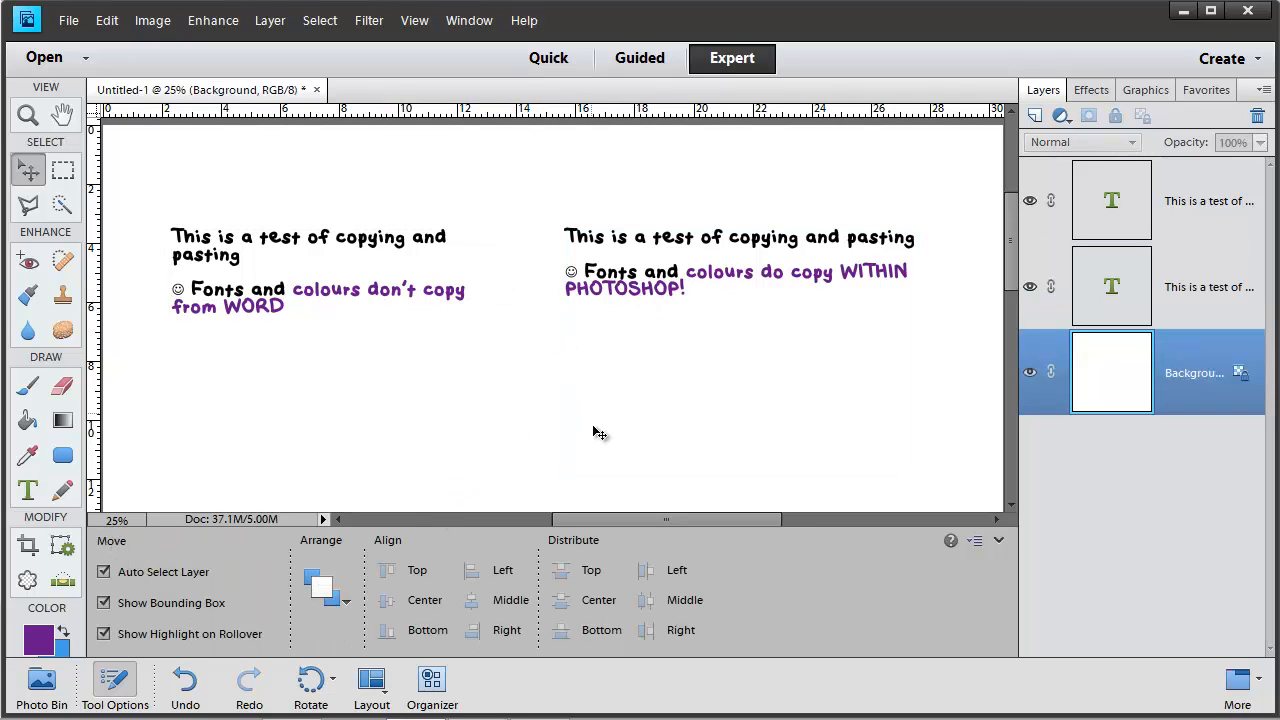
{"action": "mouse_move", "coordinate": [583, 493]}
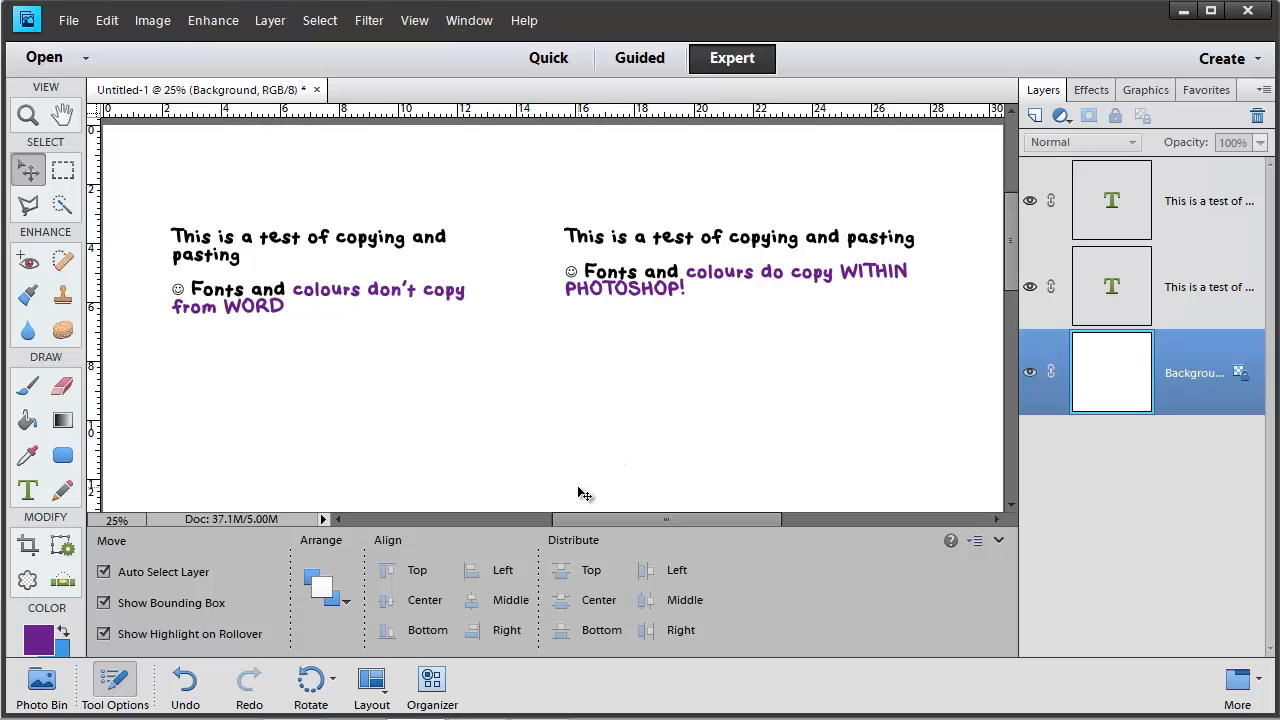